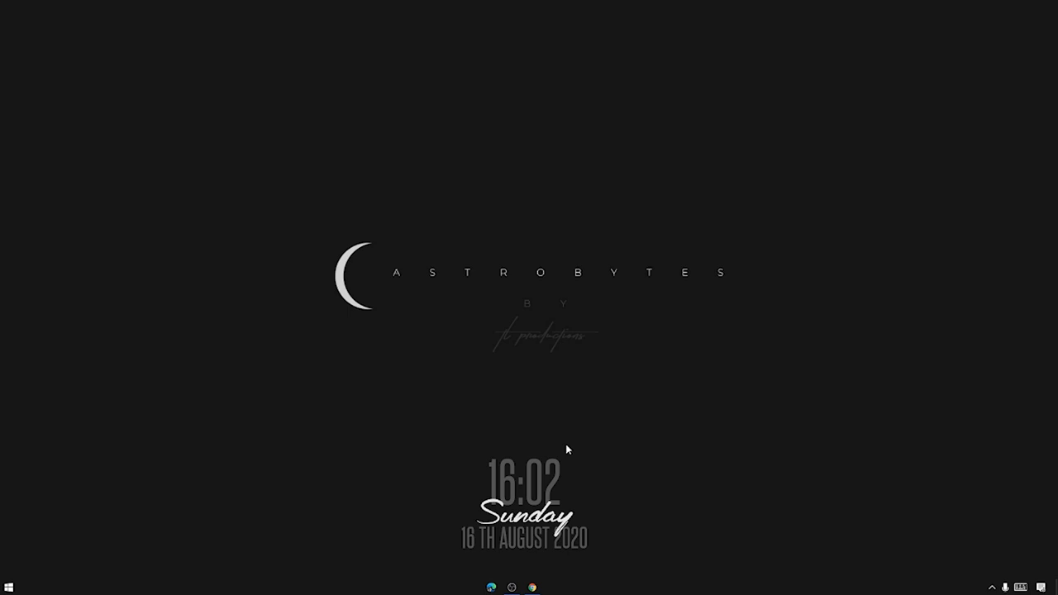
mouse_move(553, 477)
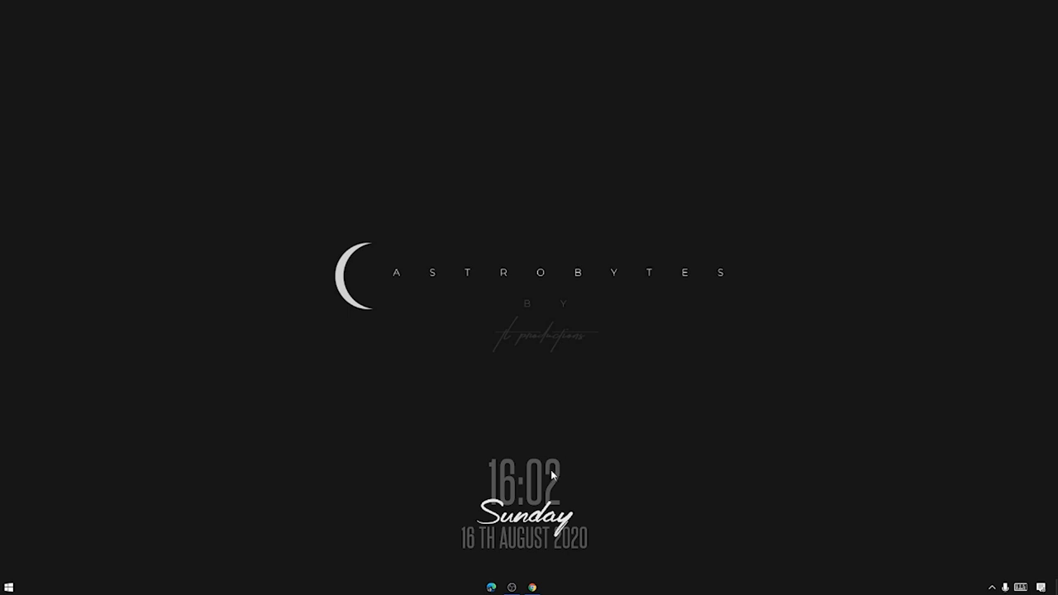
- Launch Chrome from the taskbar, leaving one blank tab with the address bar focused
click(532, 588)
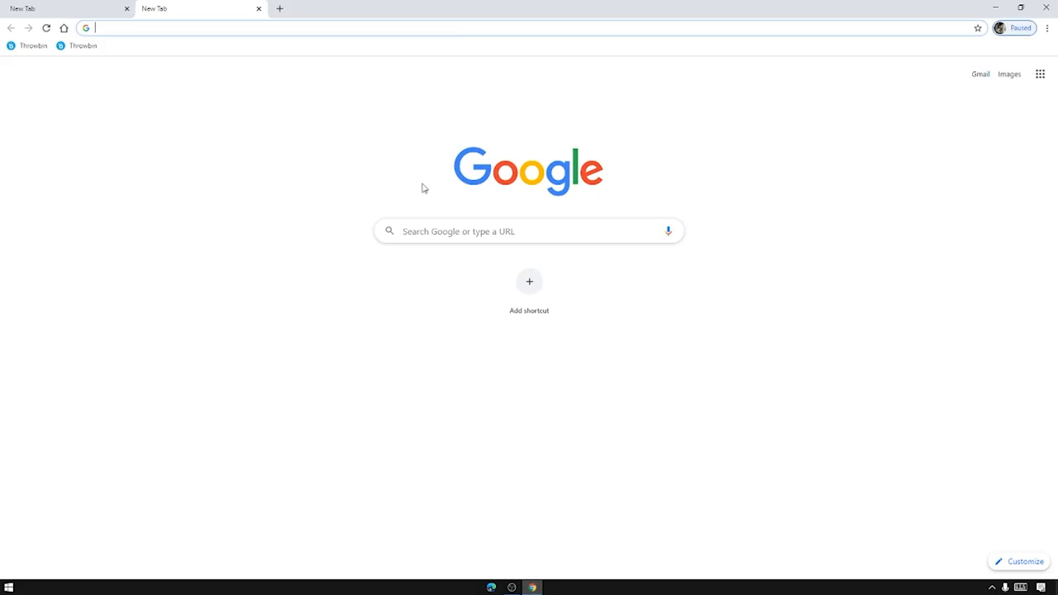
click(259, 9)
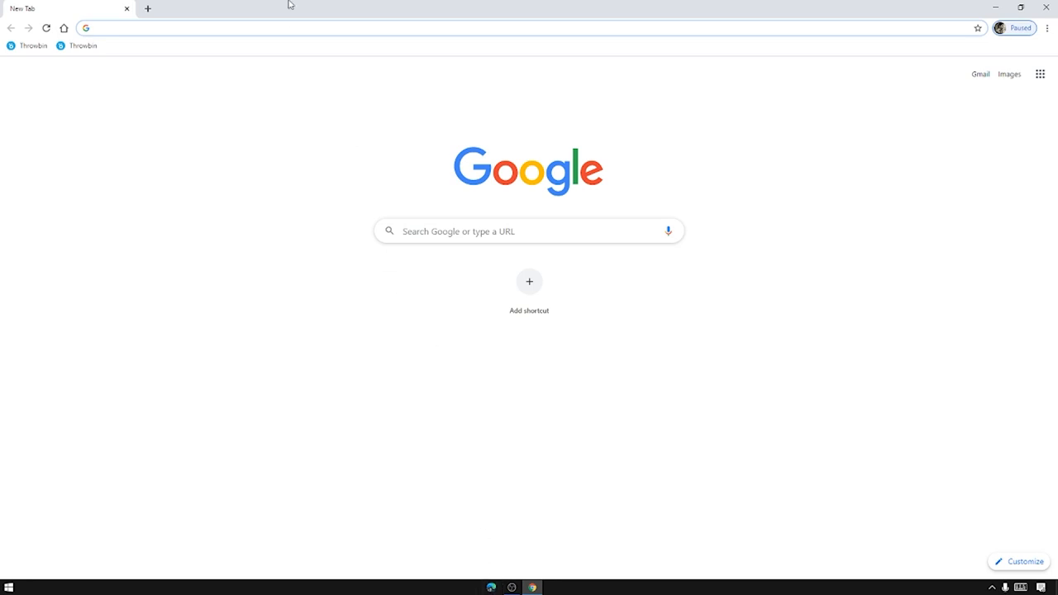
click(290, 27)
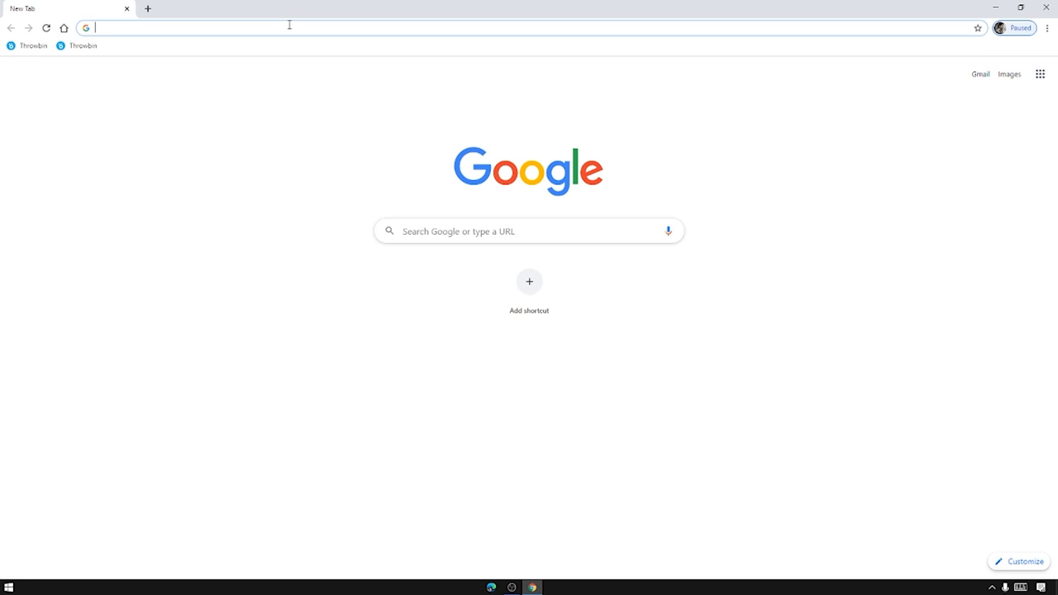
- Enter chrome.google.com/webstore to load the Chrome Web Store
text(chrome.google.com)
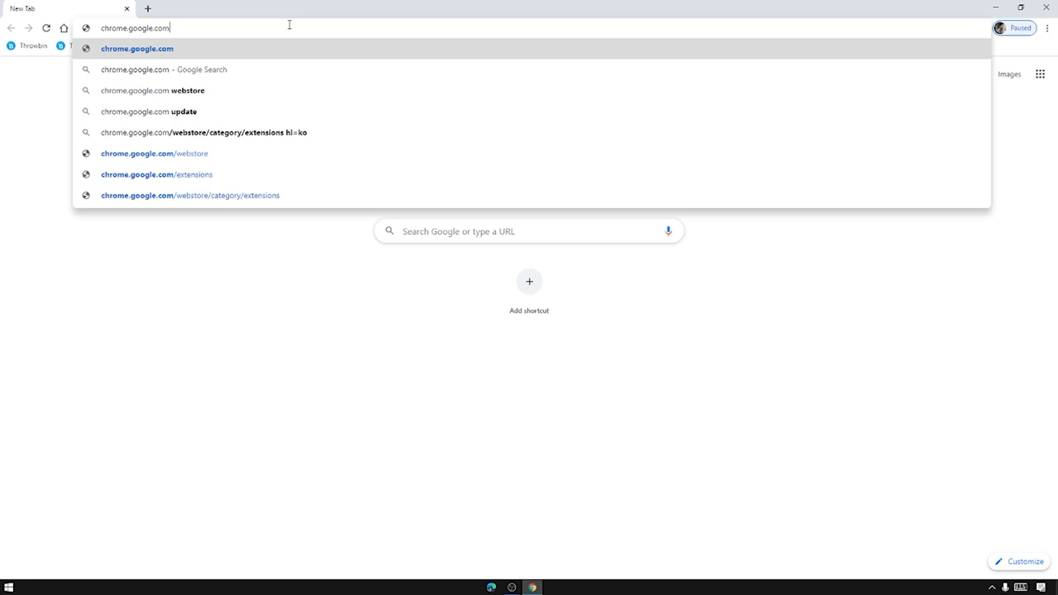
text(/websot)
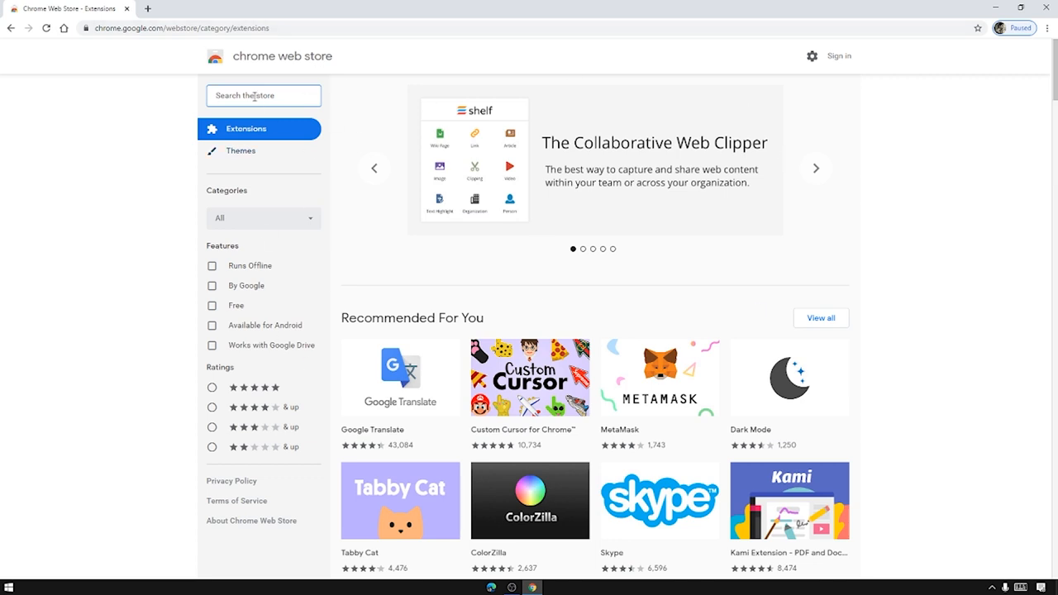
- Search the store for 'ecleaner' and add Cookie Cleaner (Cookie Eraser) to Chrome
text(ecleaner)
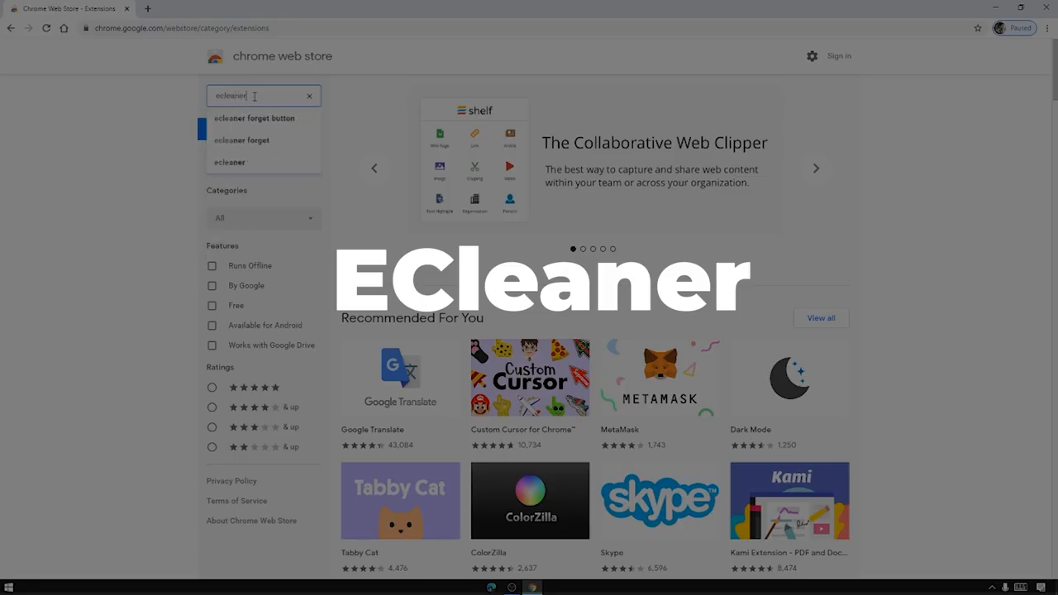
key(Return)
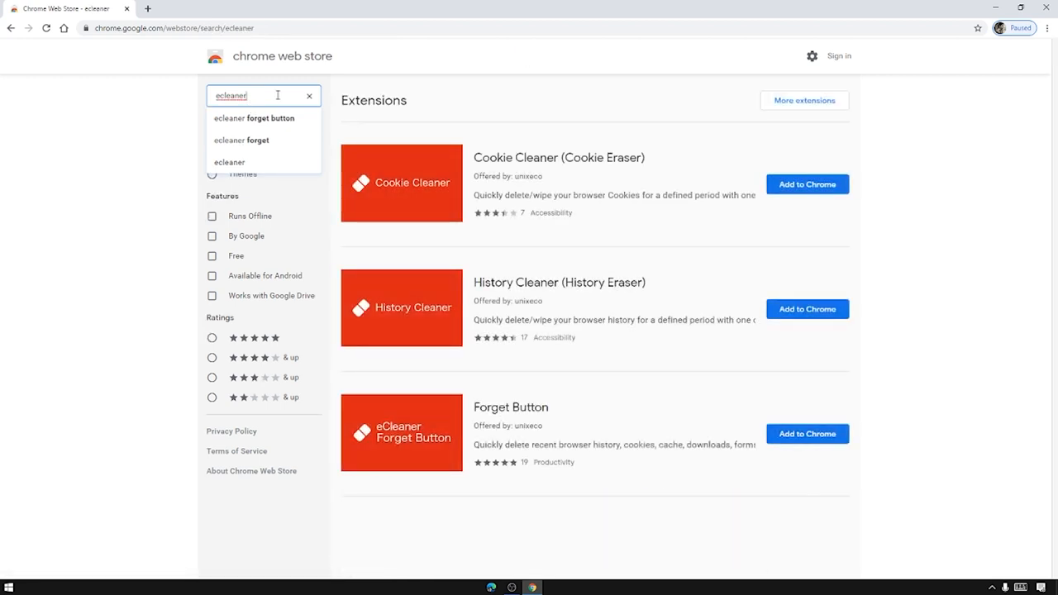
mouse_move(525, 157)
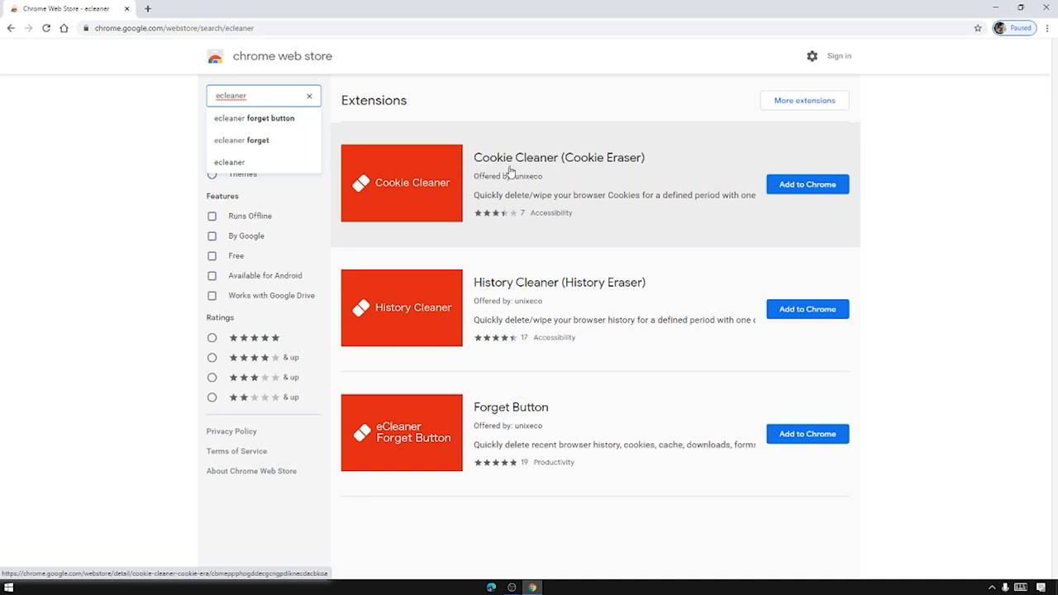
mouse_move(559, 163)
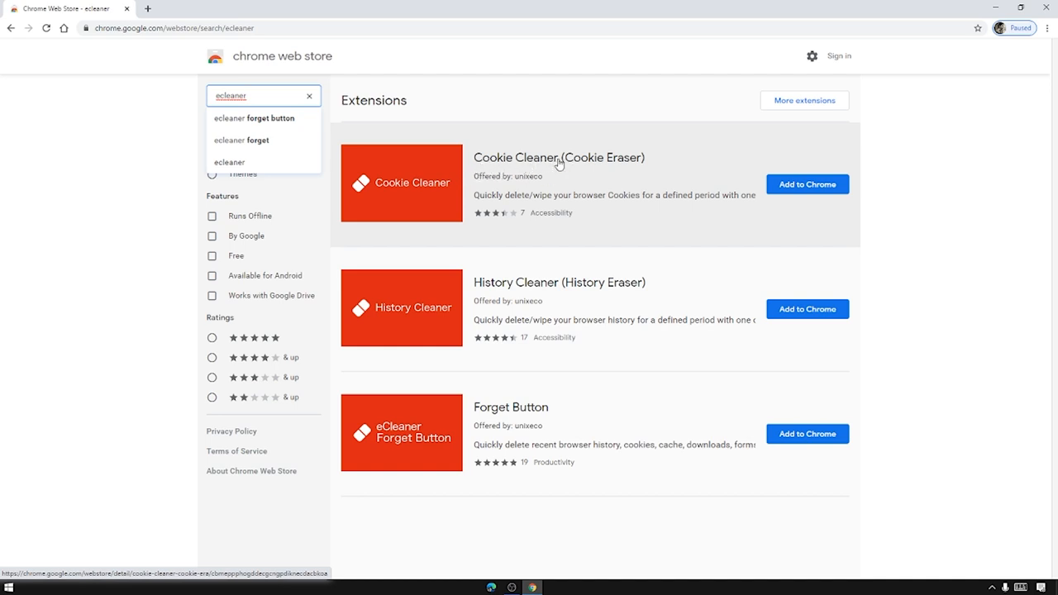
mouse_move(807, 184)
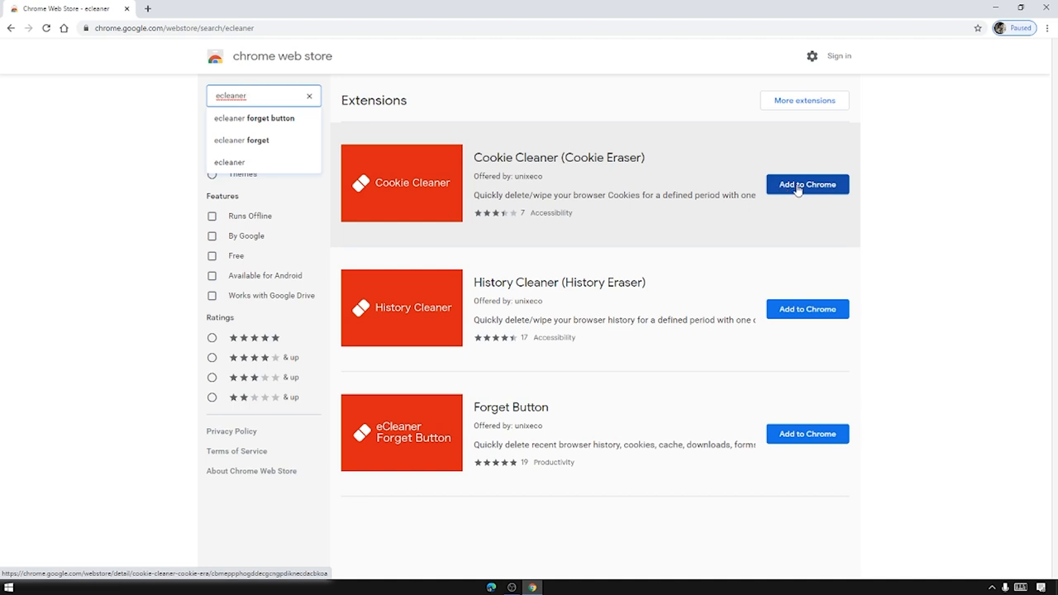
click(807, 184)
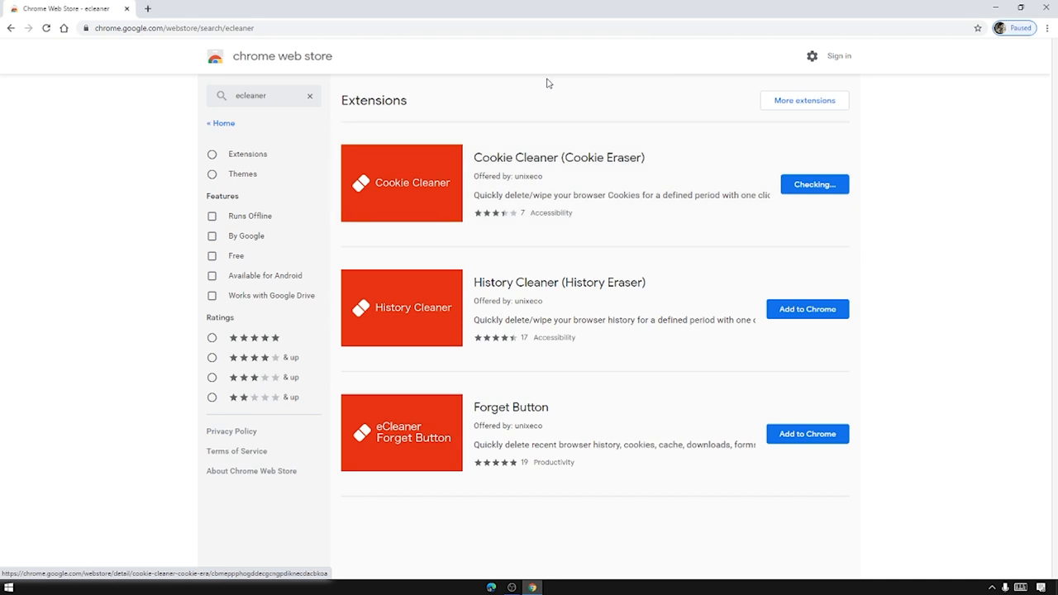
click(813, 183)
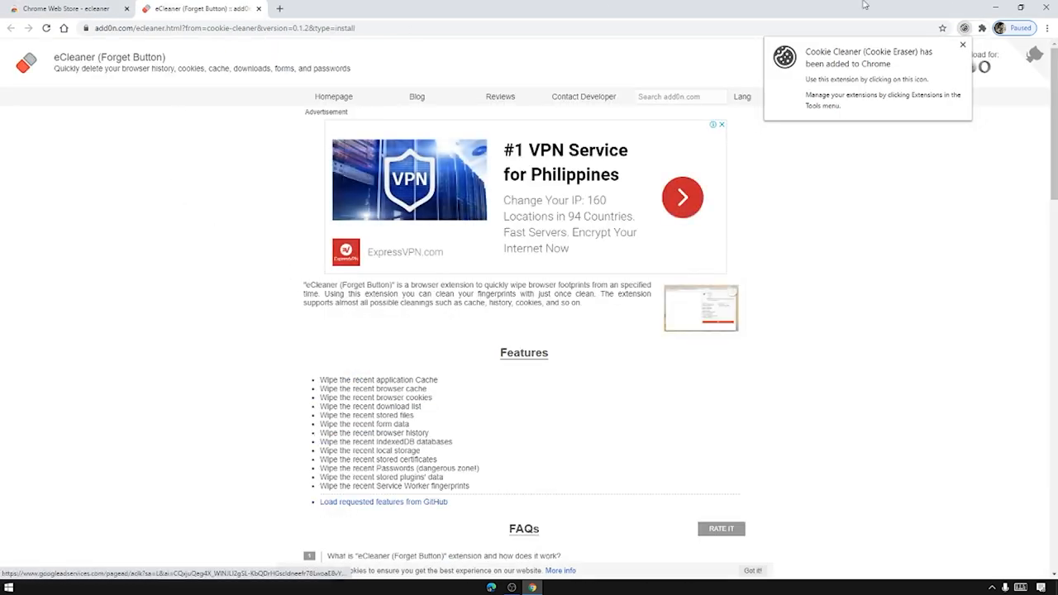
- Pin Cookie Cleaner to the toolbar from the Extensions menu and start a new tab
click(962, 45)
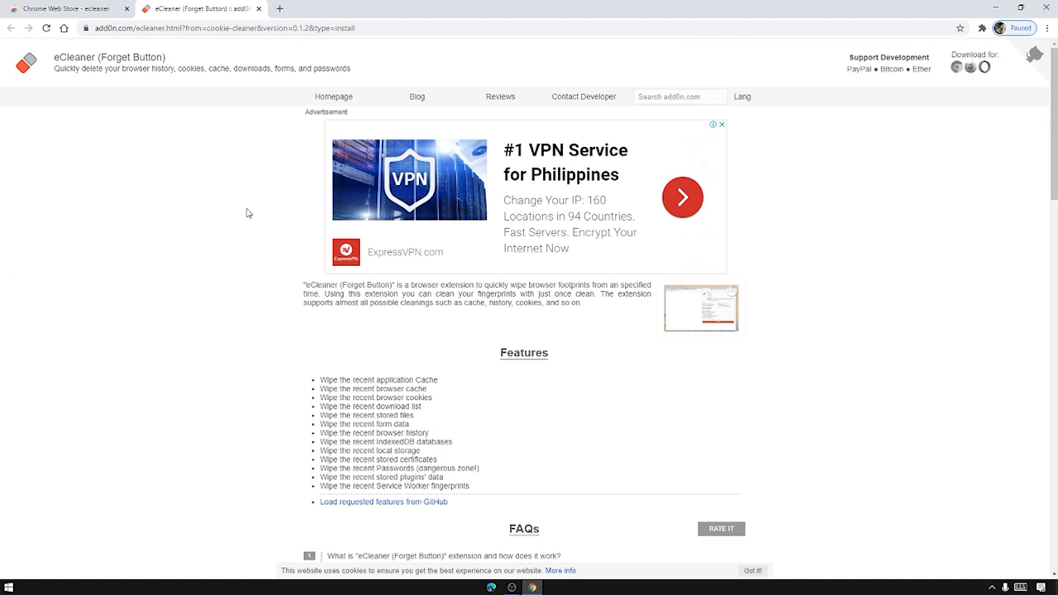
click(981, 27)
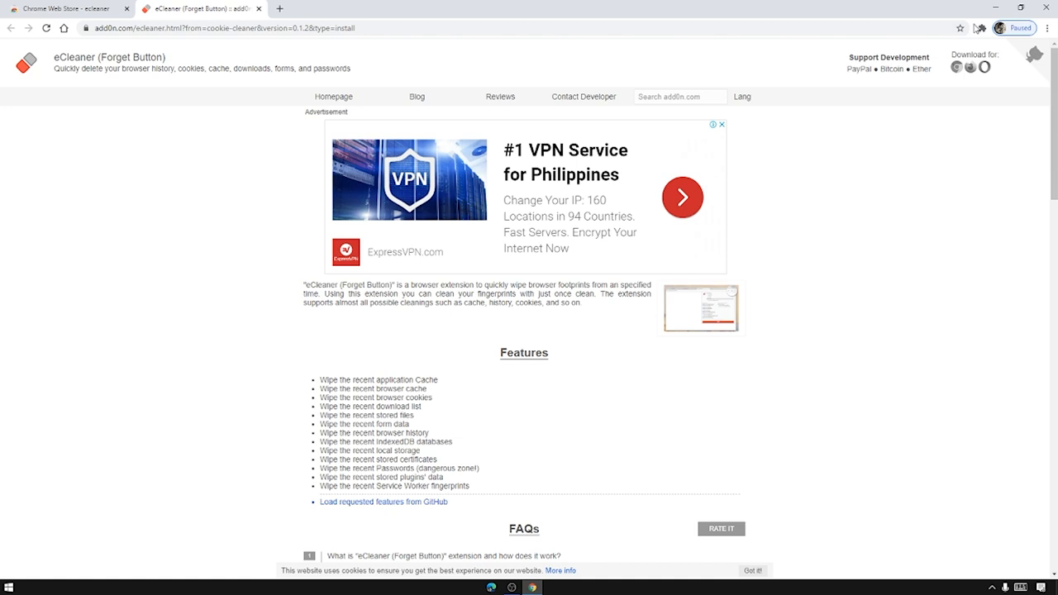
mouse_move(979, 38)
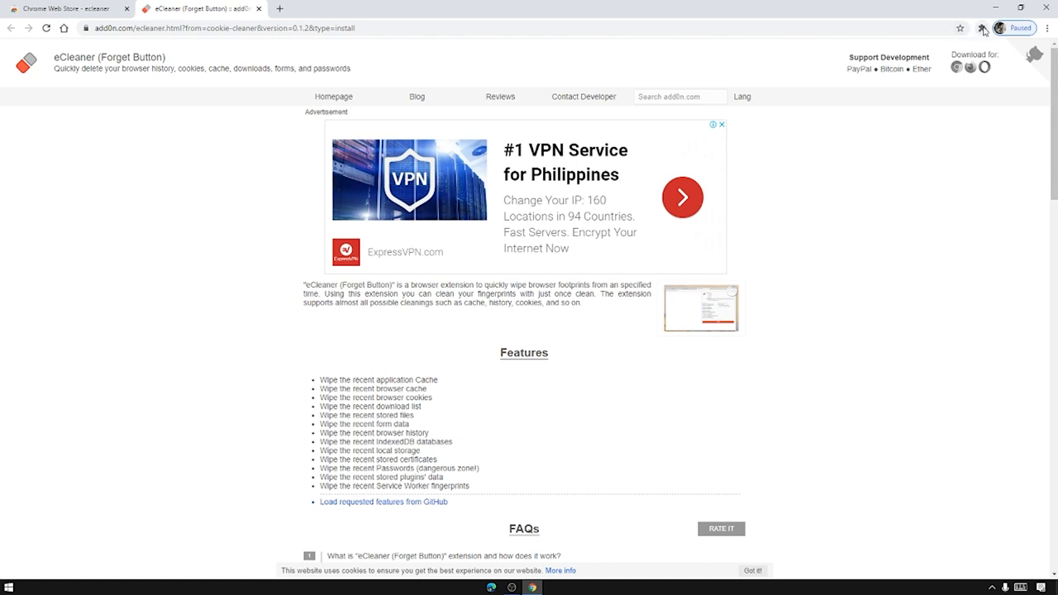
click(982, 27)
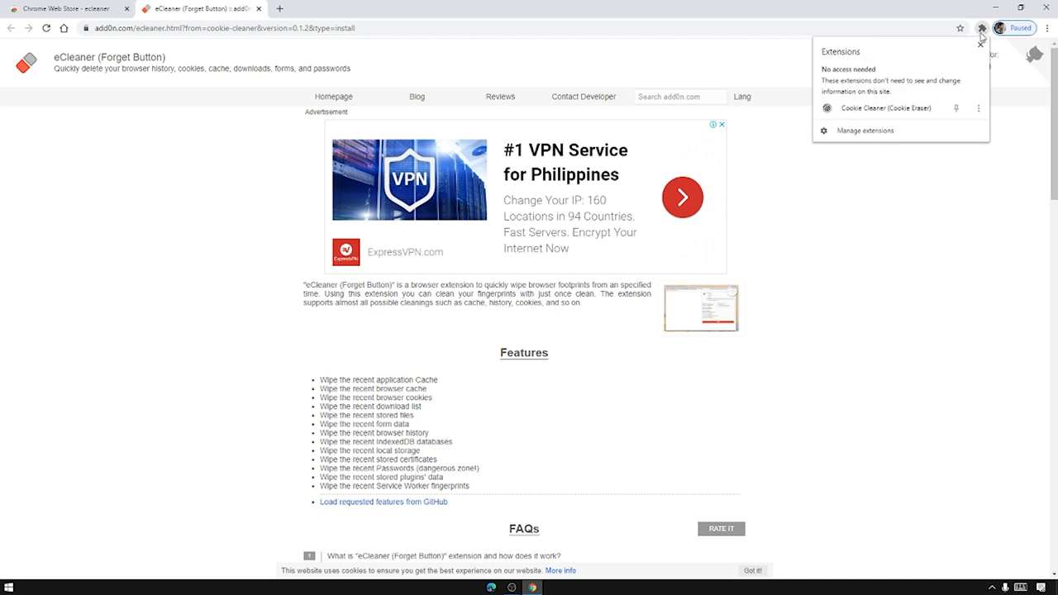
mouse_move(878, 108)
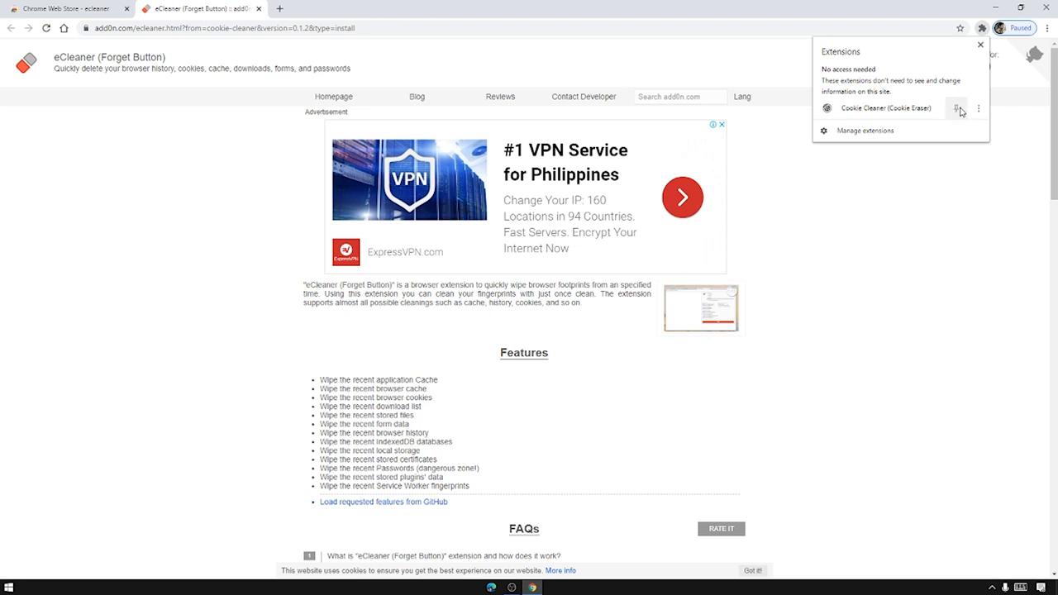
mouse_move(957, 109)
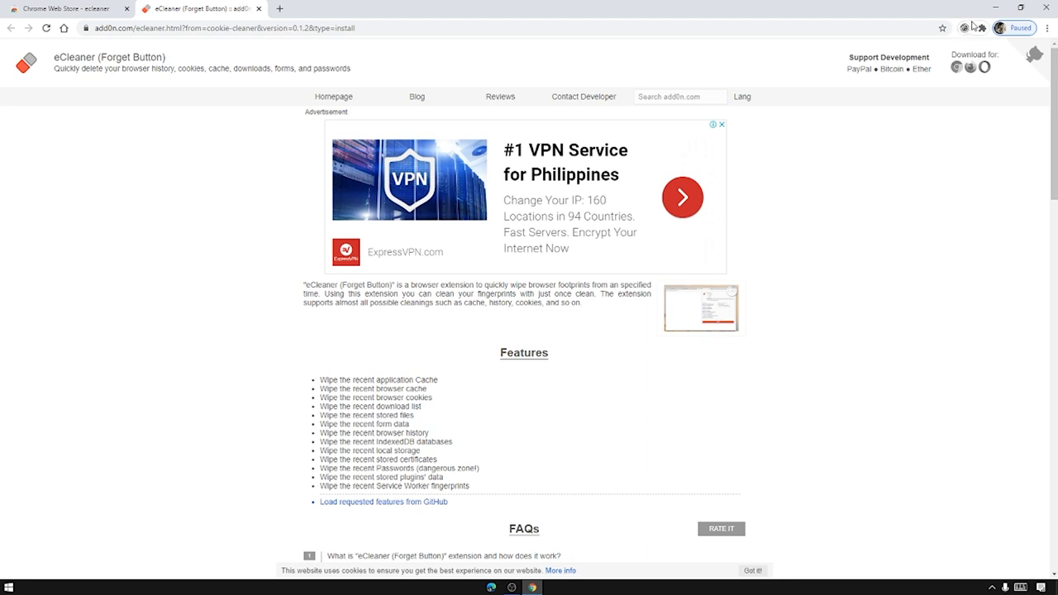
mouse_move(866, 19)
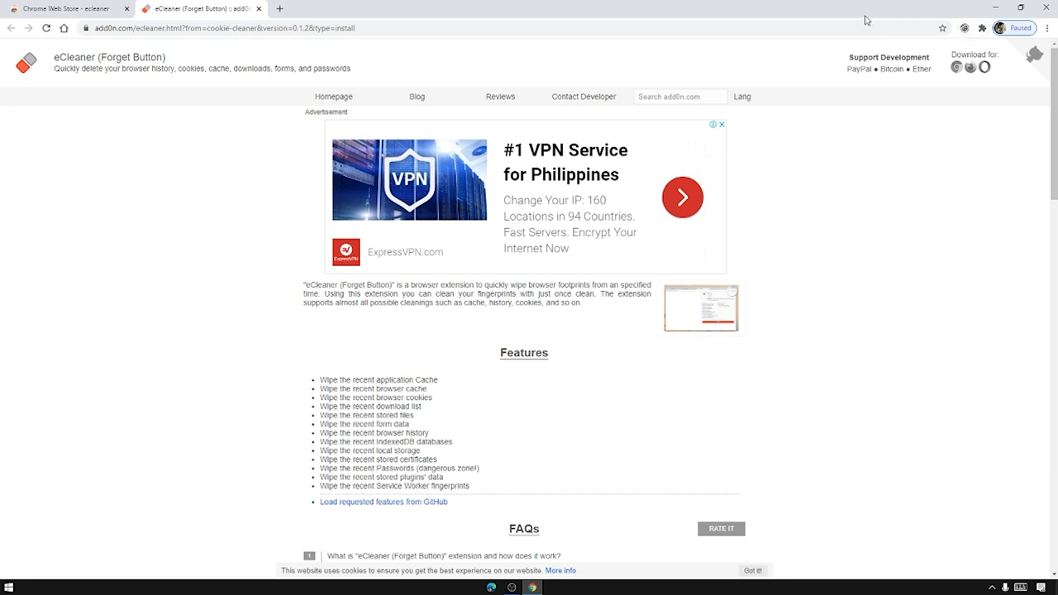
click(128, 8)
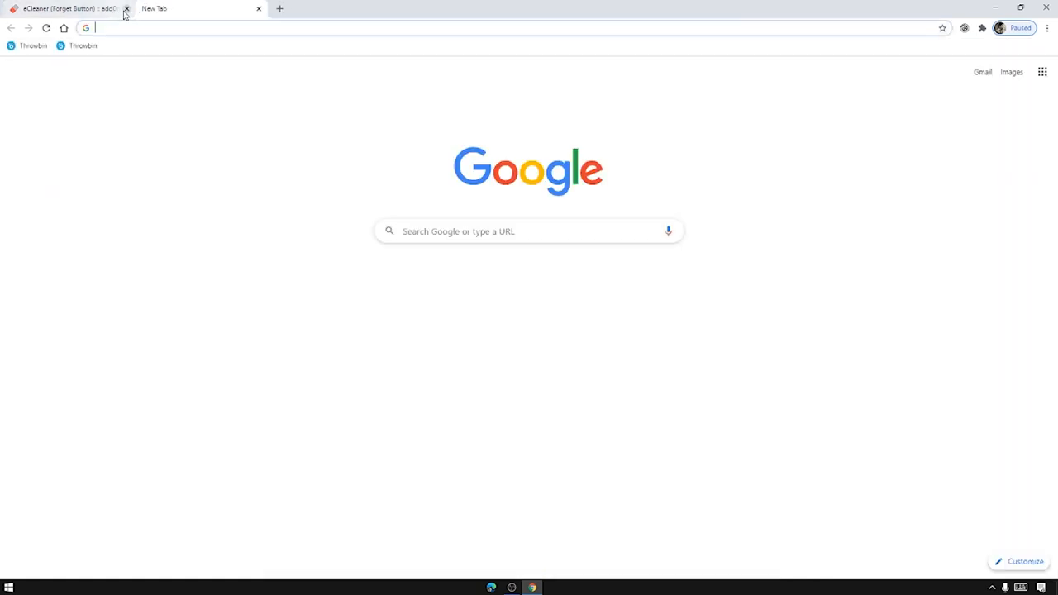
- Close the eCleaner tab and load 10minutemail.com for a temporary address
click(127, 9)
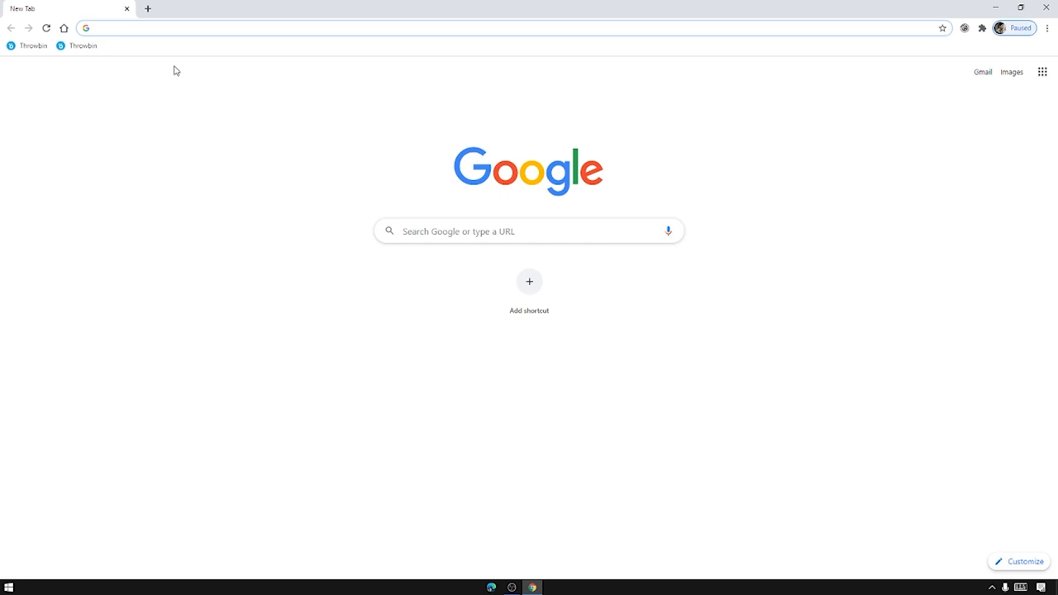
mouse_move(260, 25)
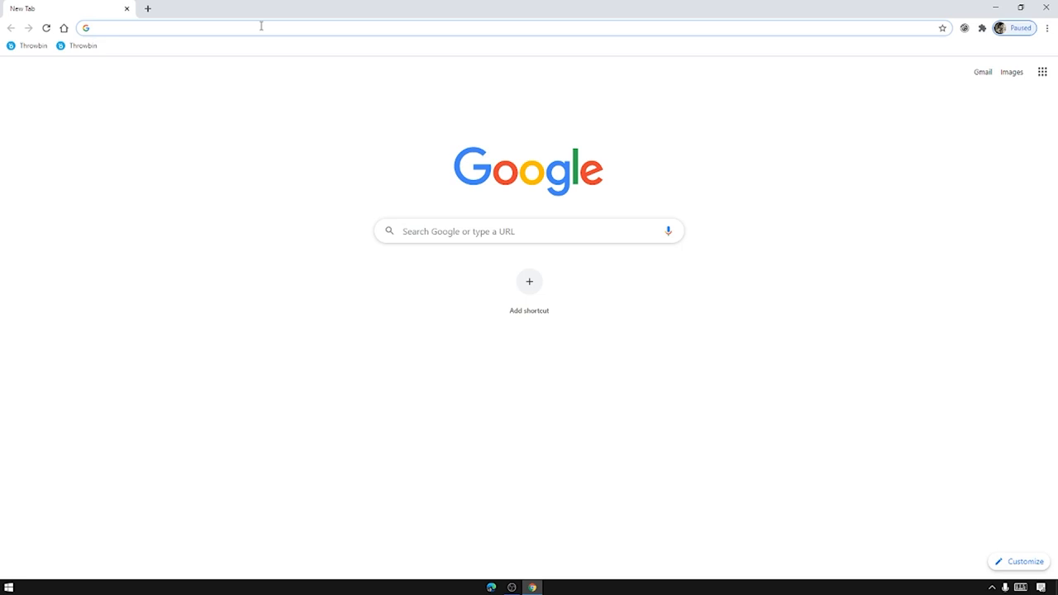
text(10minu)
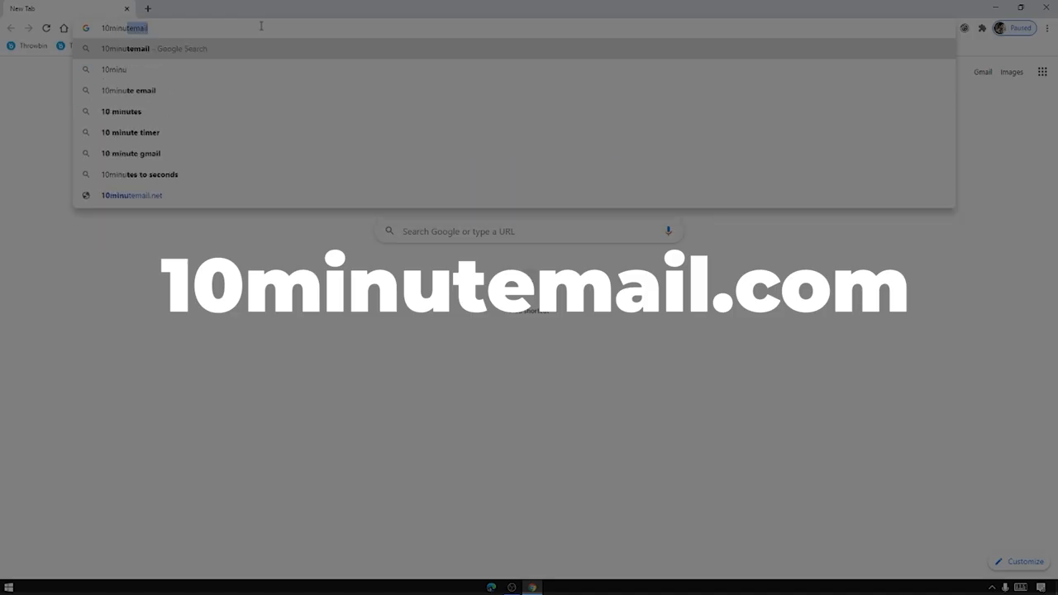
text(.com)
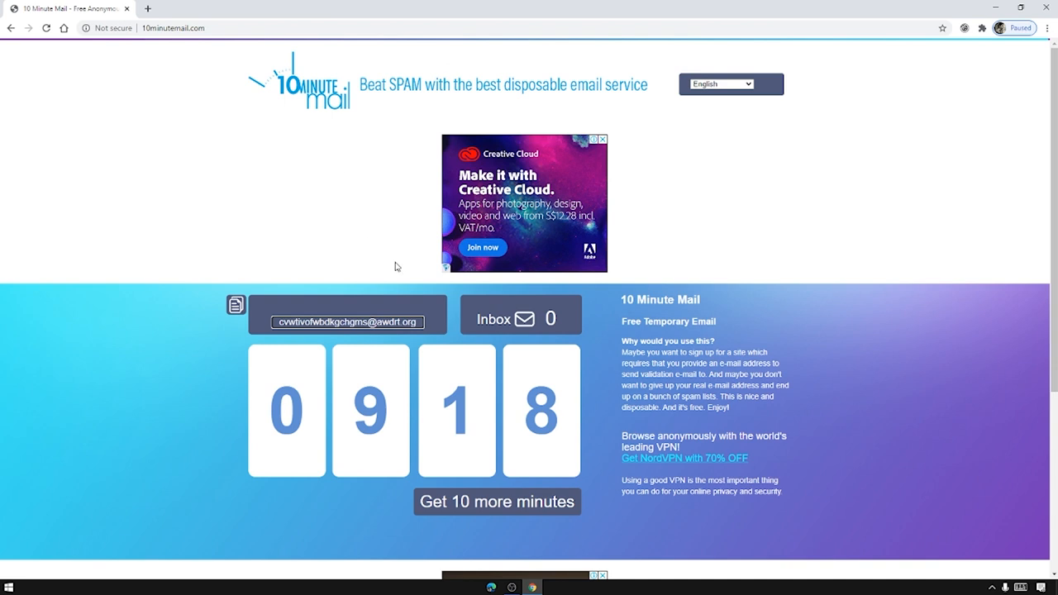
- Reload 10 Minute Mail repeatedly until a new ttirv.net address appears
click(47, 27)
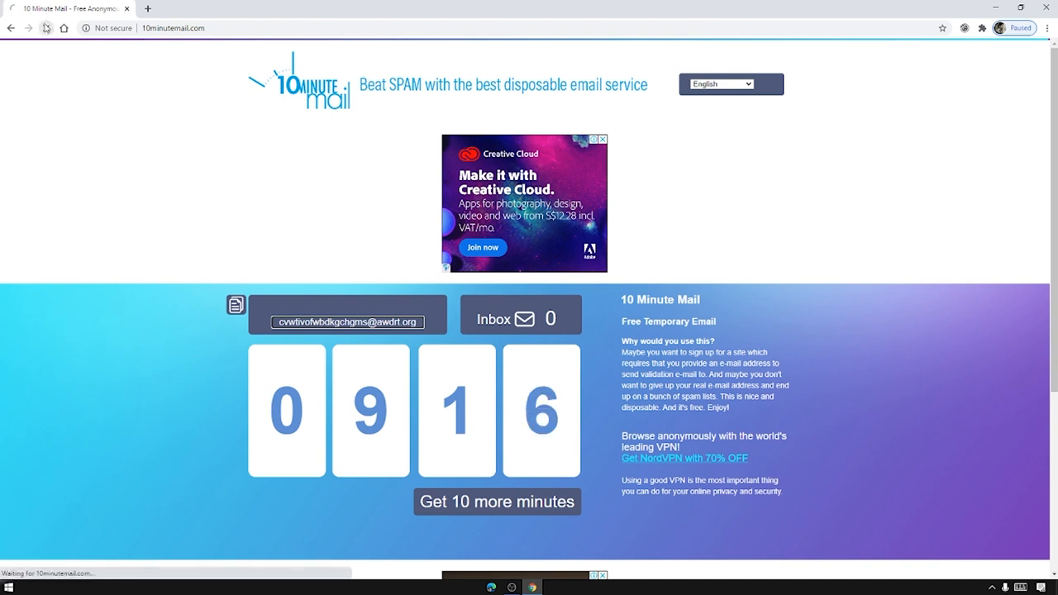
click(47, 27)
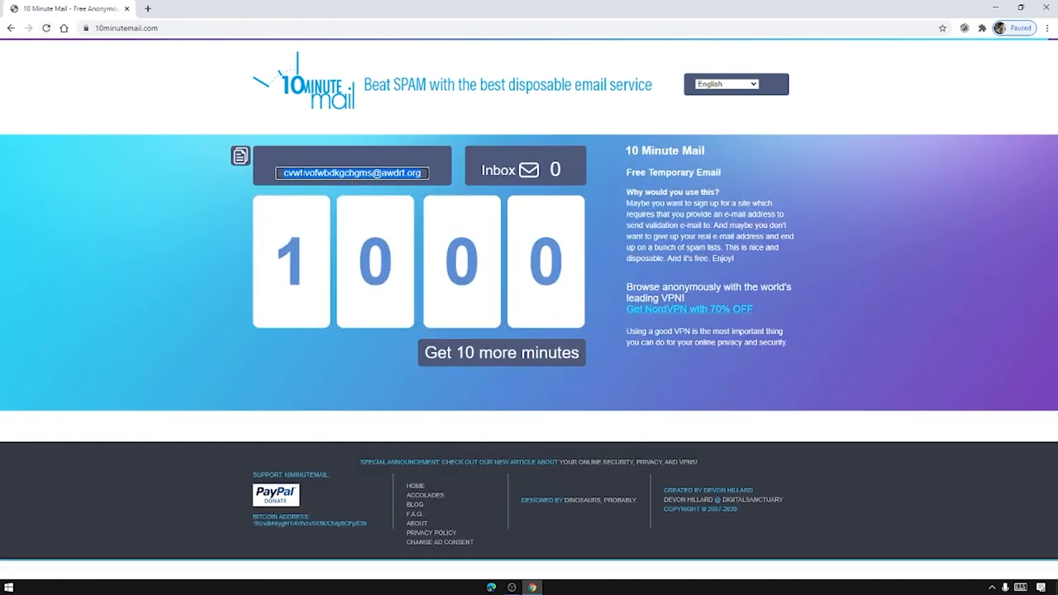
click(46, 27)
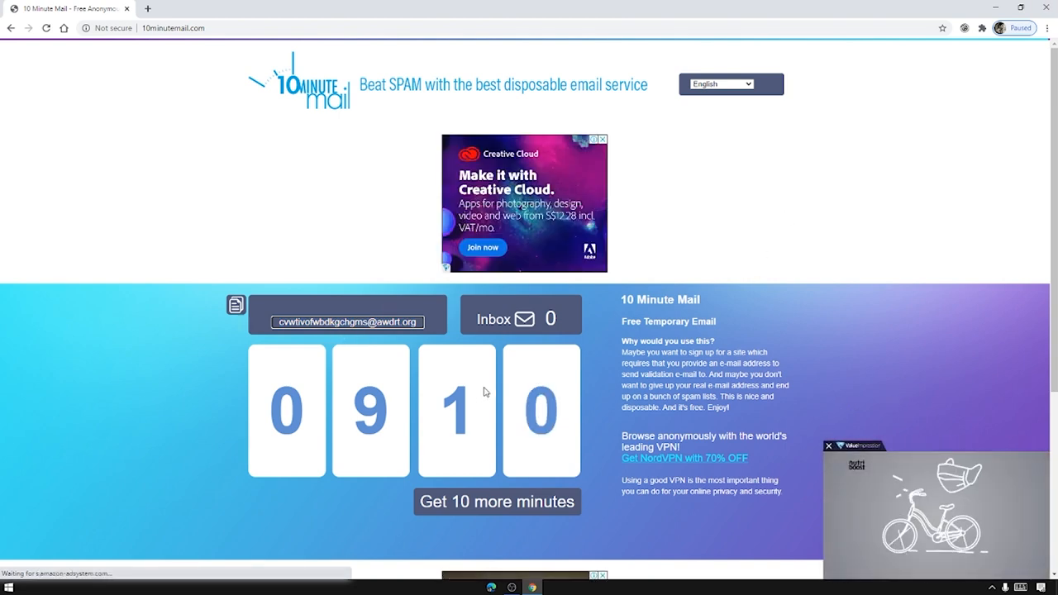
mouse_move(999, 27)
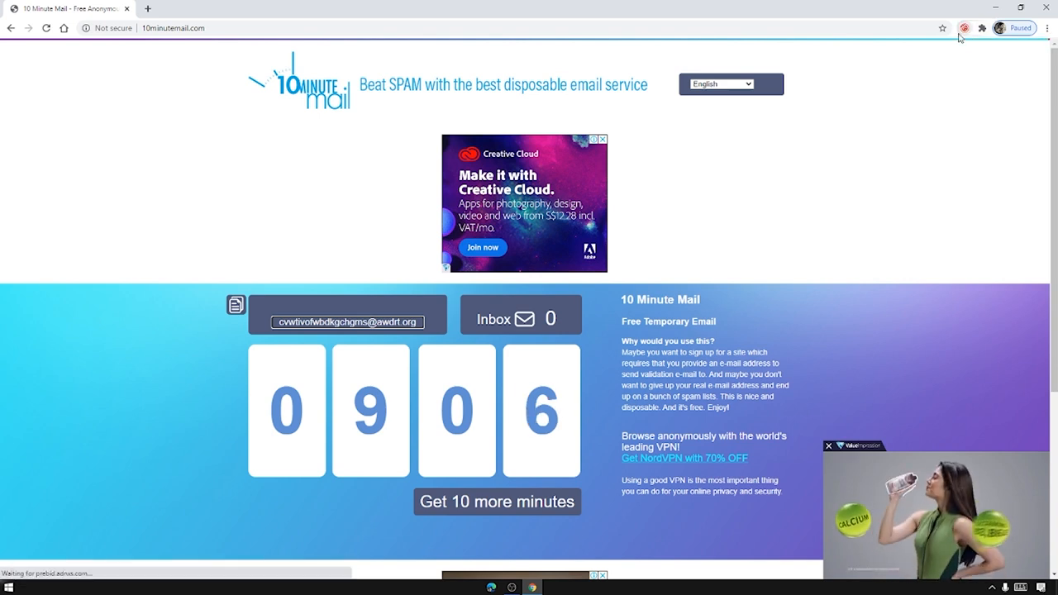
mouse_move(77, 43)
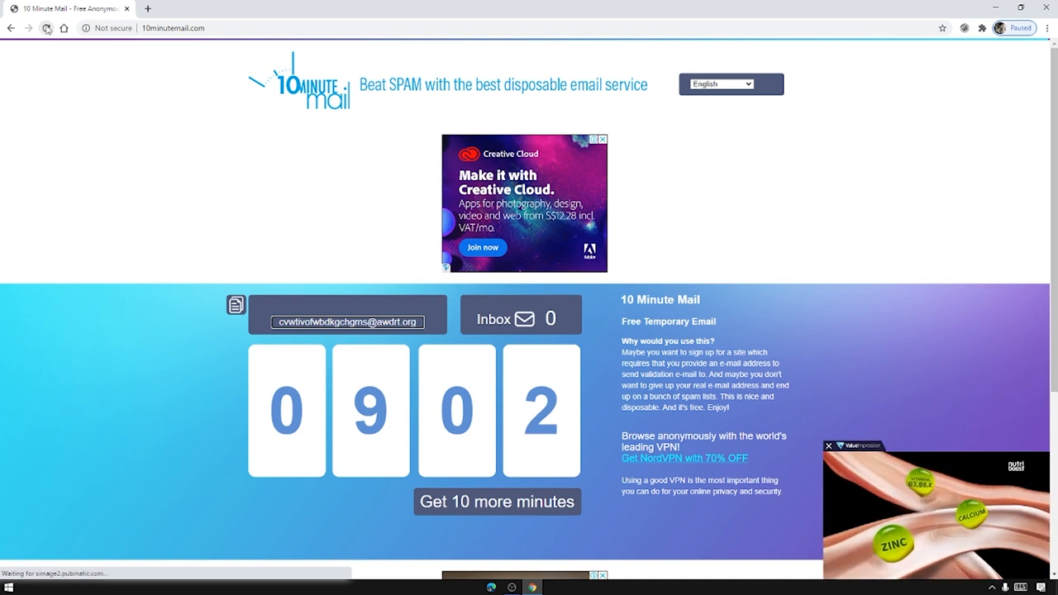
click(46, 27)
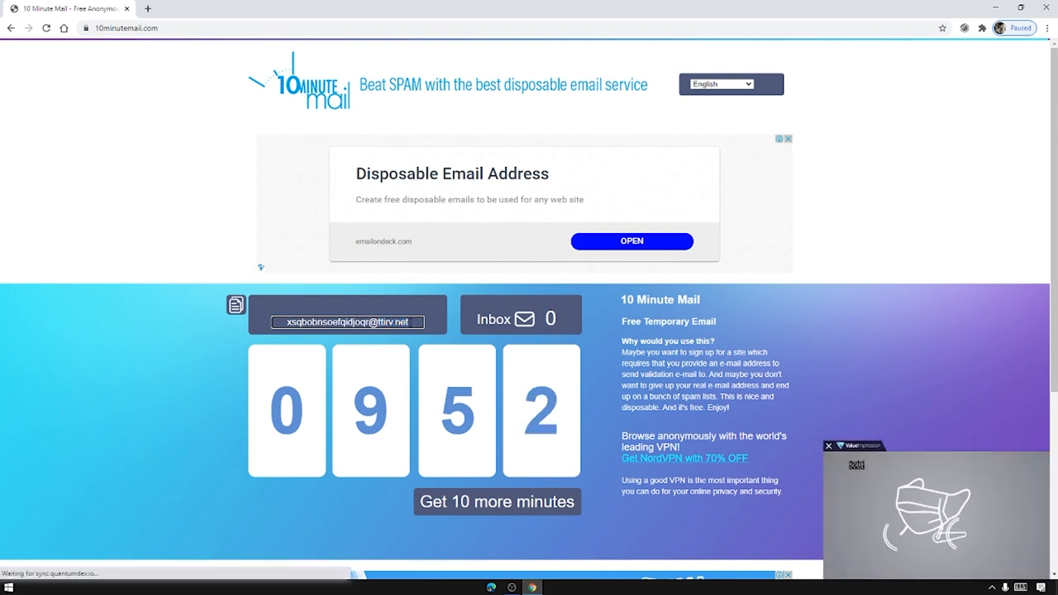
mouse_move(966, 34)
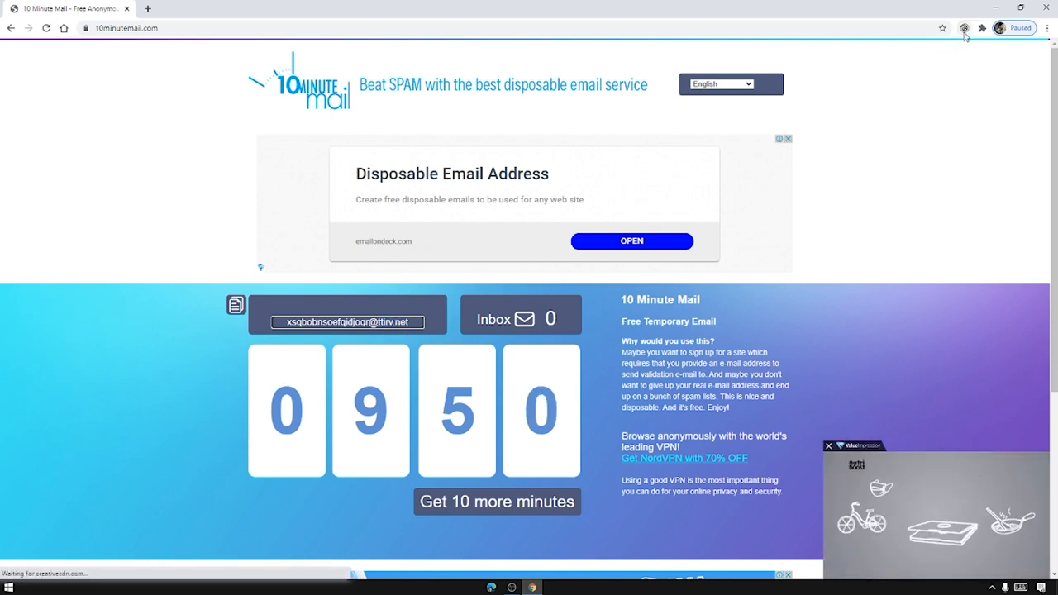
mouse_move(938, 41)
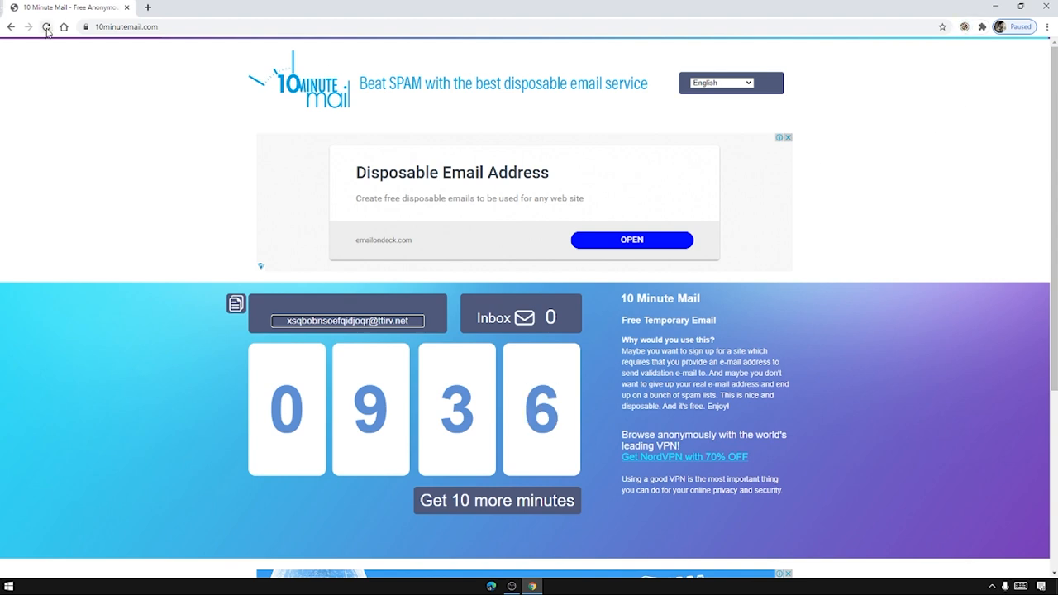
click(46, 27)
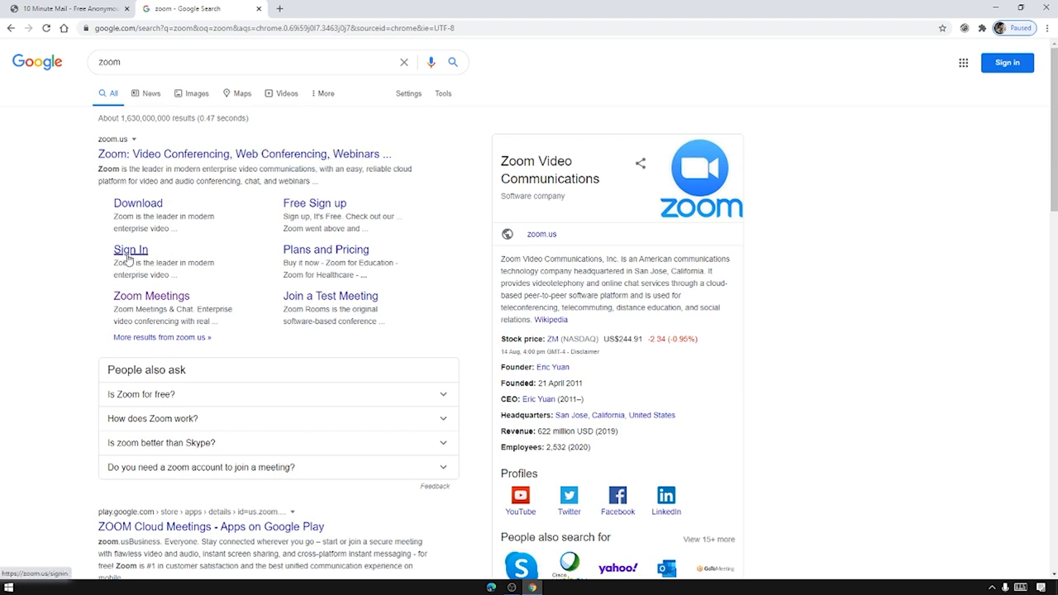
mouse_move(315, 202)
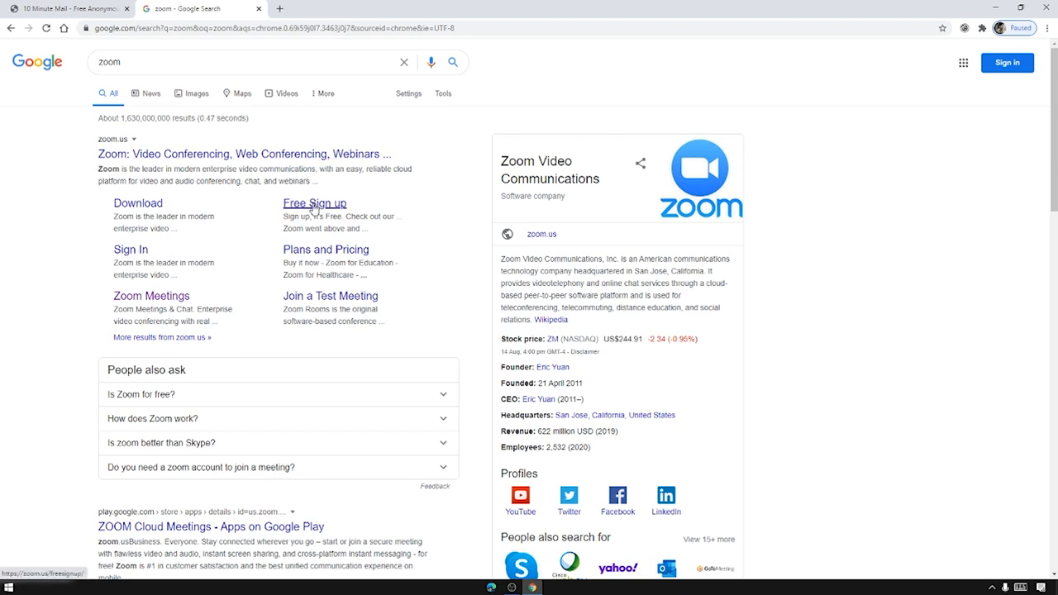
- Follow the Free Sign up link from Google's zoom results
click(314, 203)
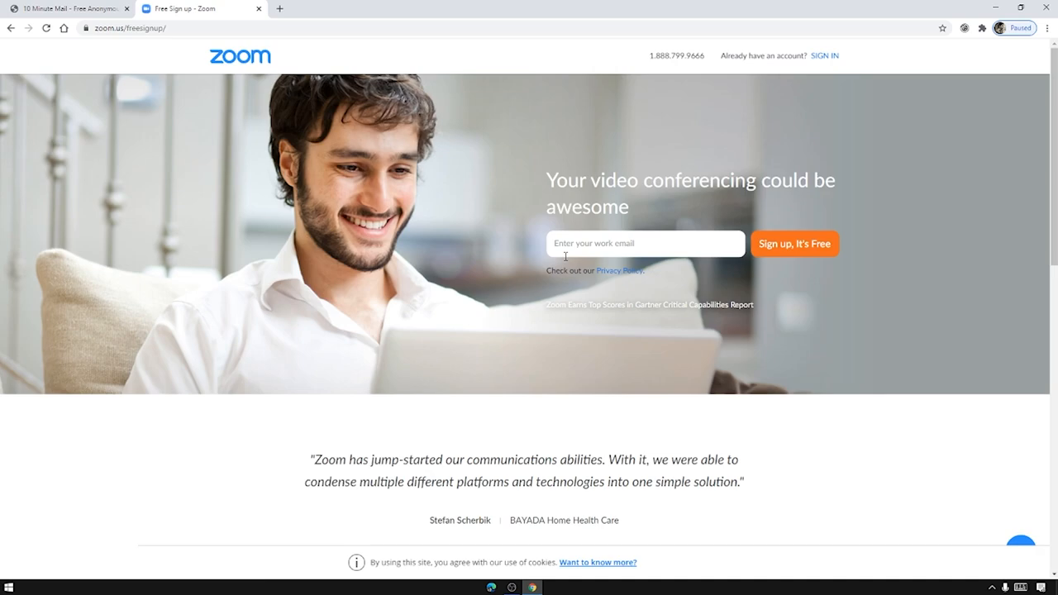
click(66, 8)
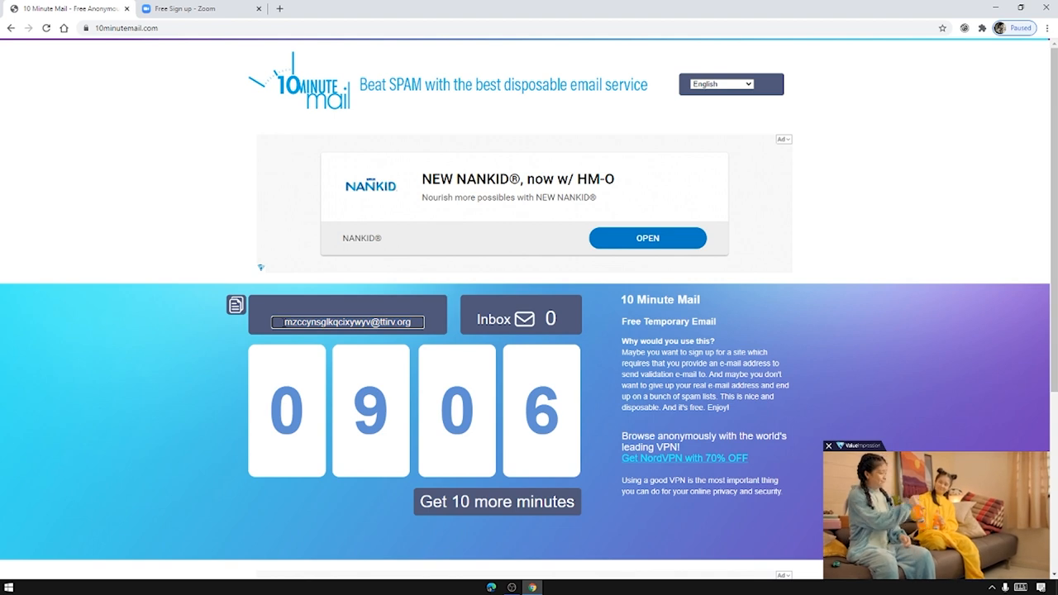
- Copy the ttirv.org address and paste it as the Zoom work email
right_click(345, 321)
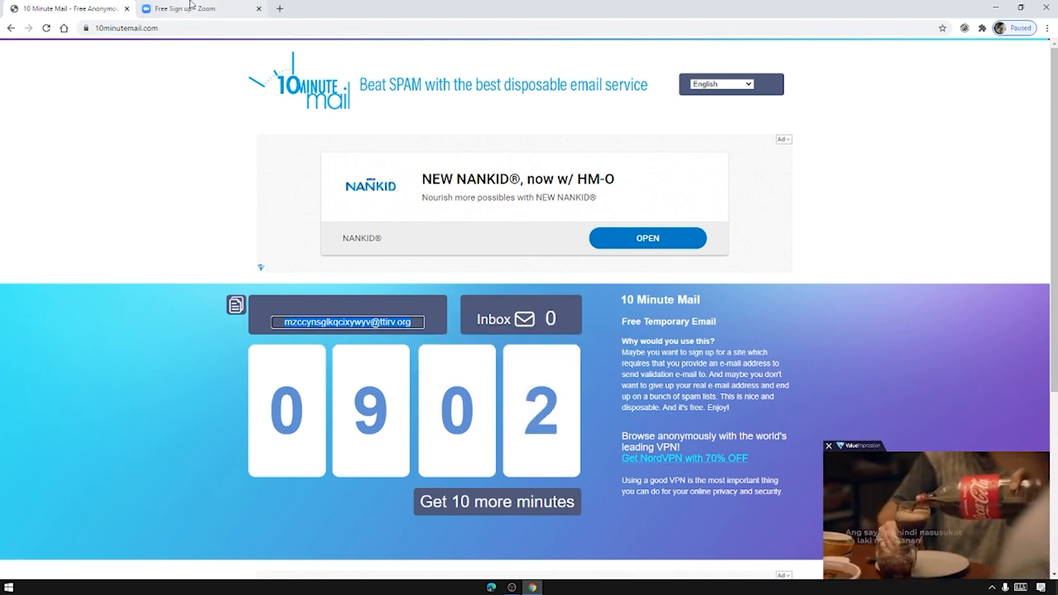
click(198, 8)
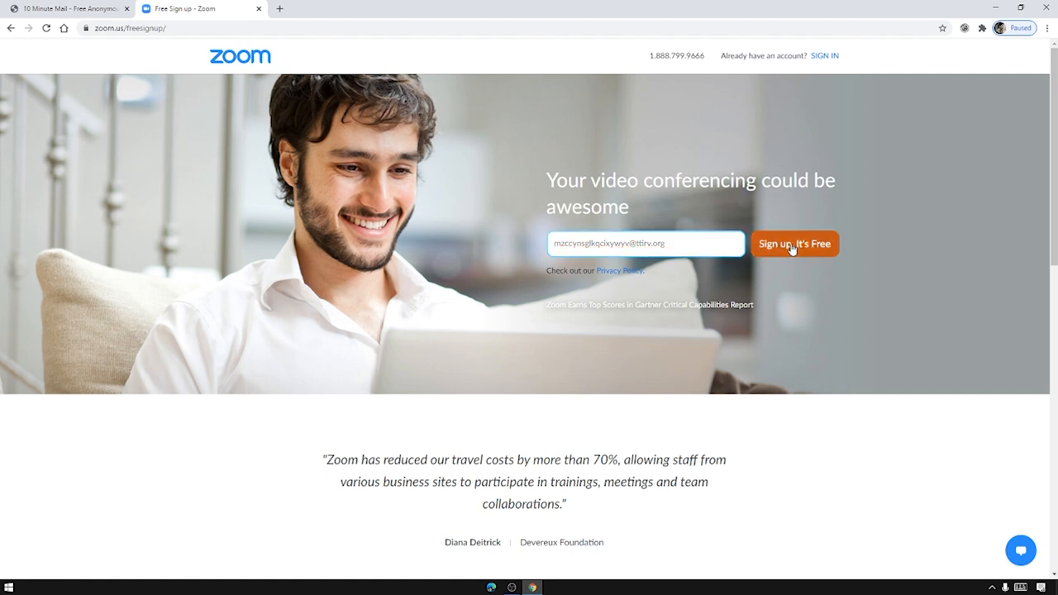
- Submit Sign up, It's Free, enter a date of birth, and confirm the email
click(795, 243)
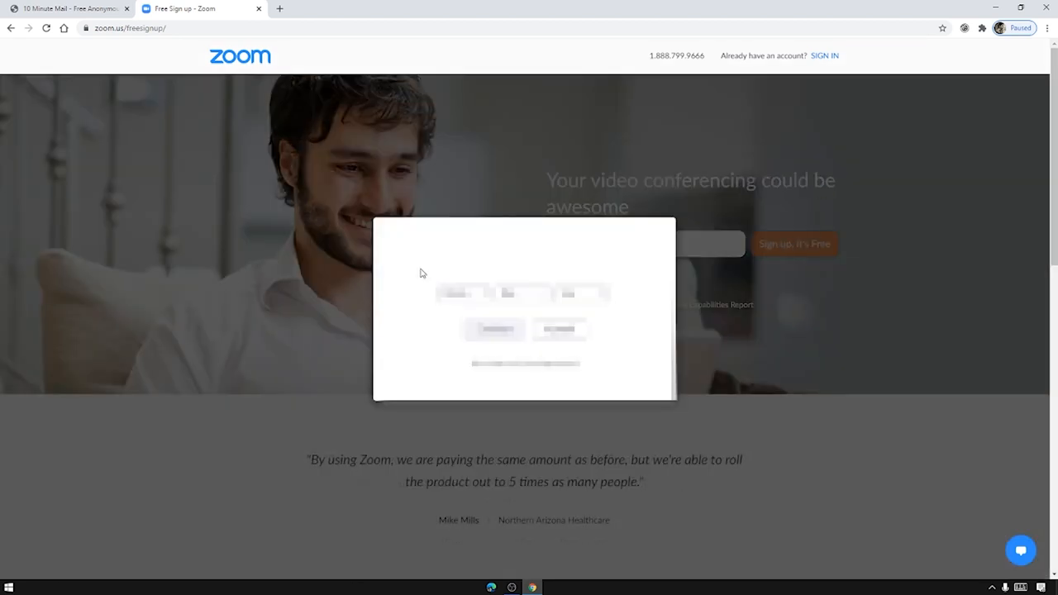
click(467, 293)
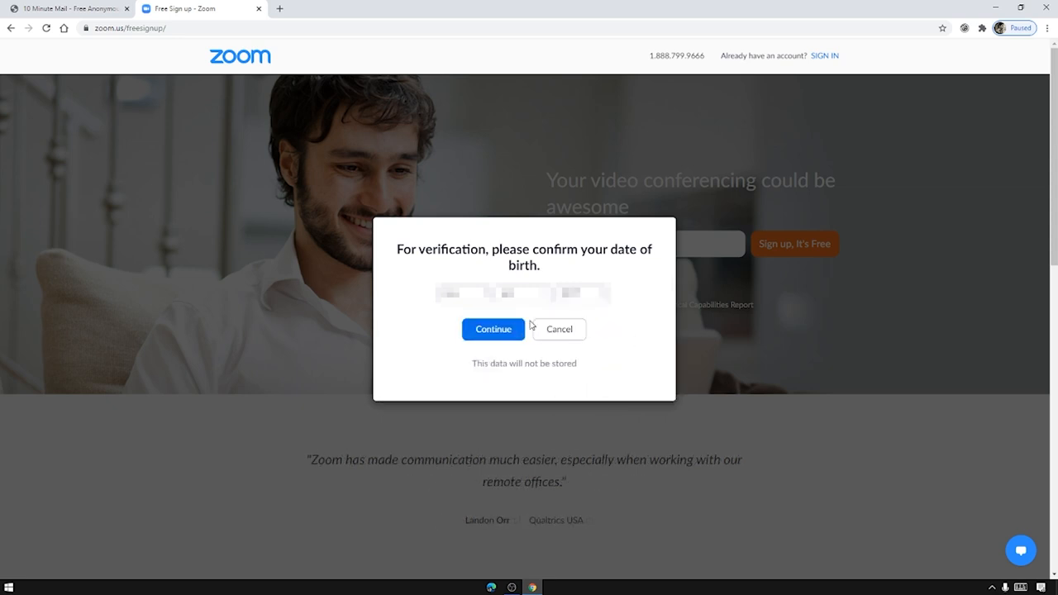
mouse_move(492, 329)
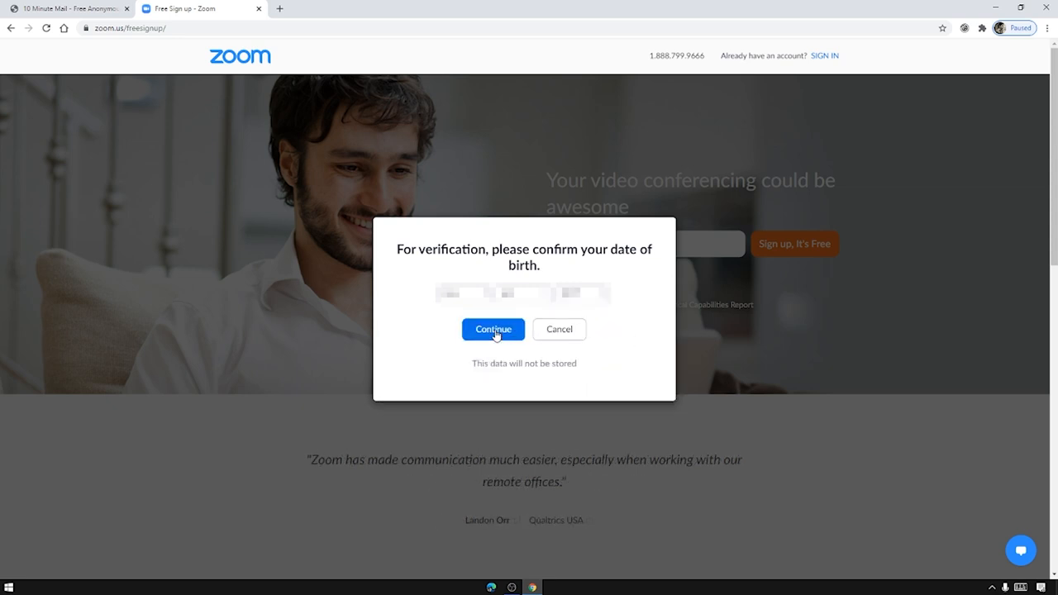
click(493, 329)
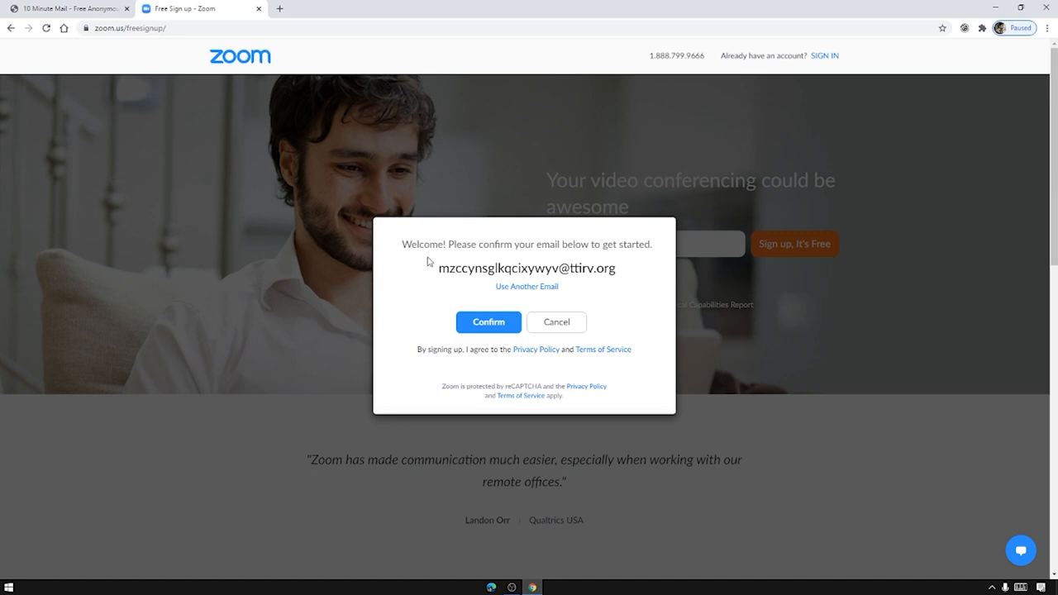
mouse_move(583, 284)
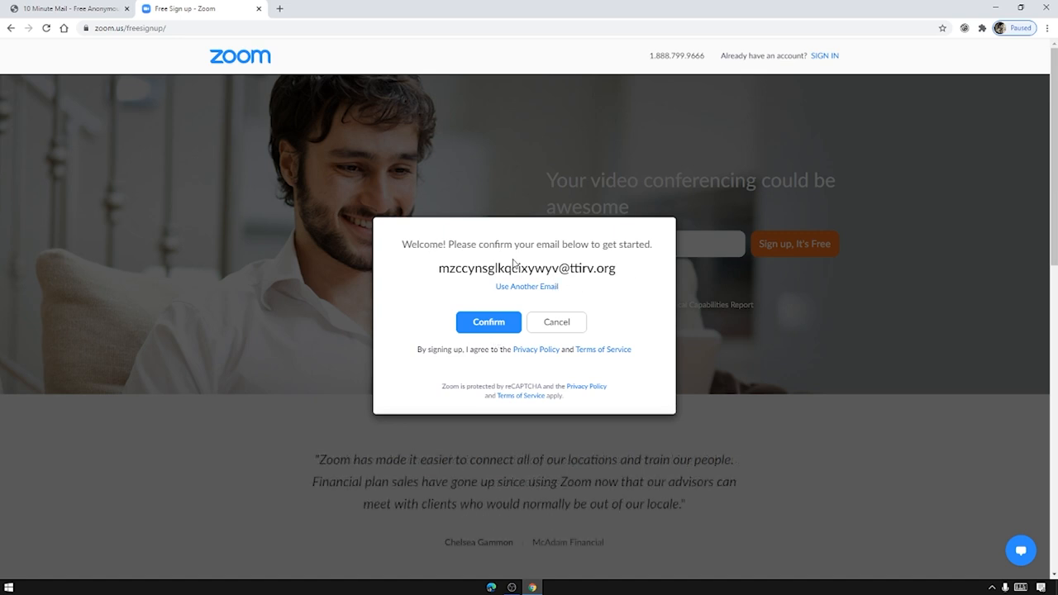
mouse_move(554, 283)
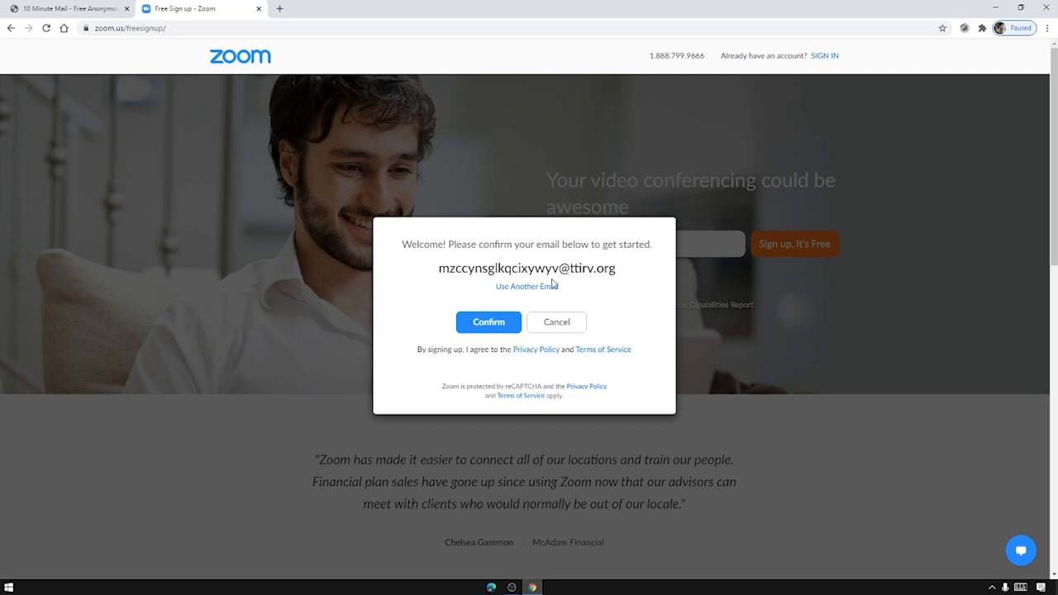
click(488, 321)
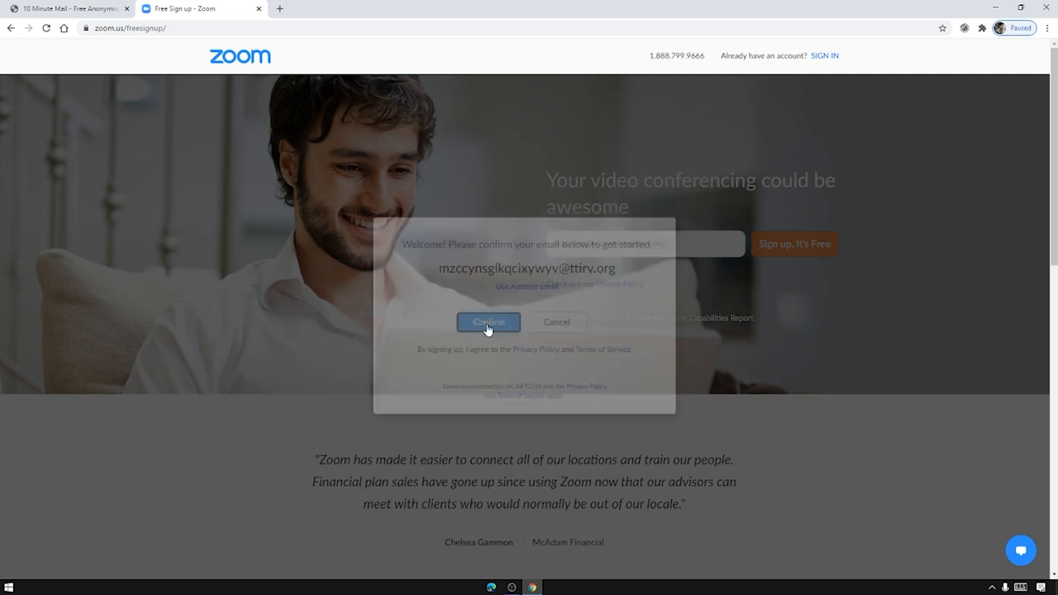
click(488, 322)
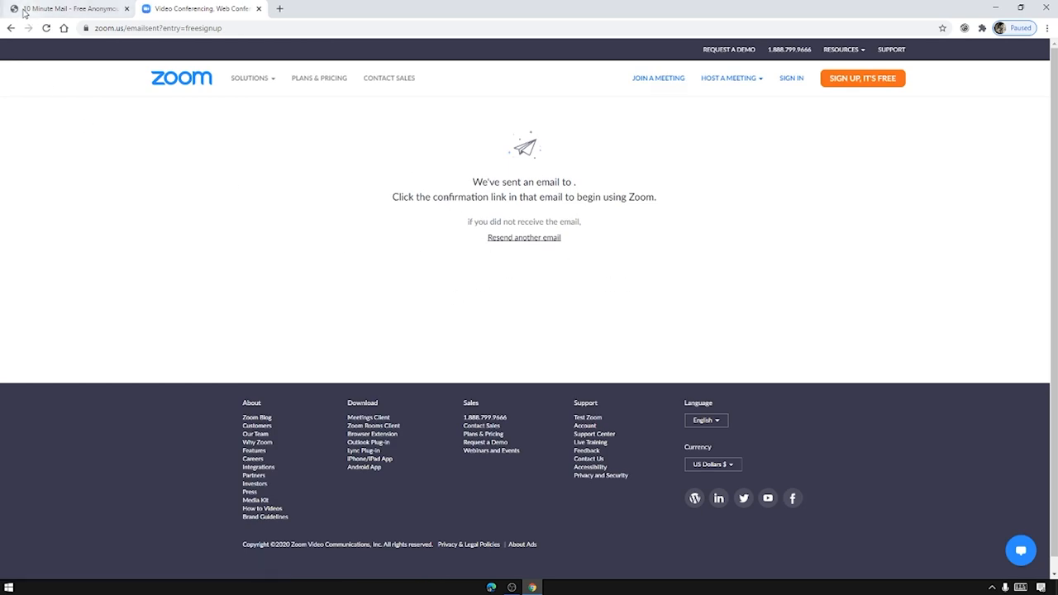
mouse_move(66, 8)
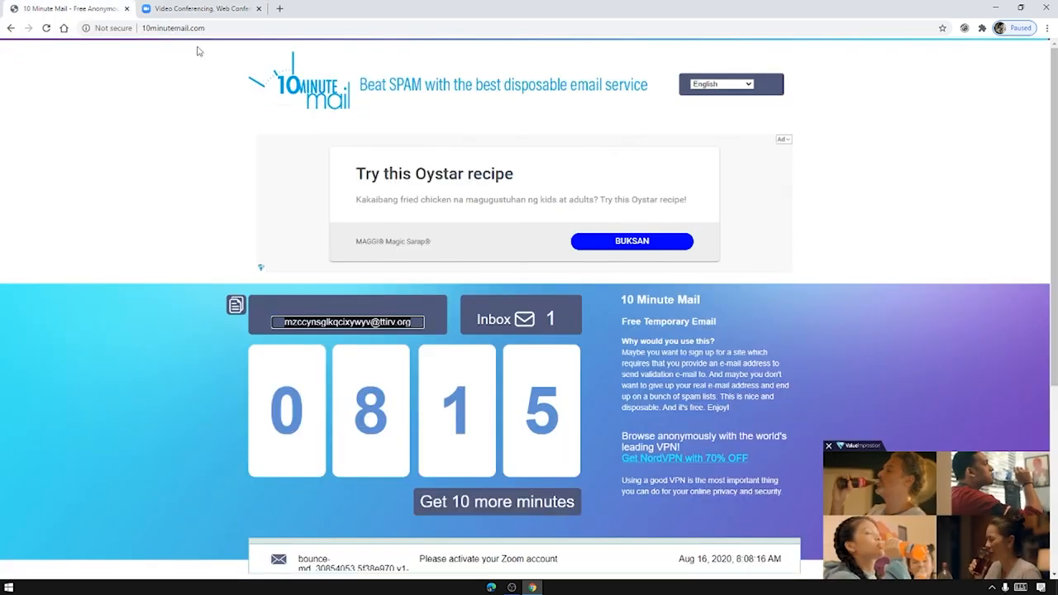
- Scroll the 10 Minute Mail inbox and open the 'Please activate your Zoom account' email
scroll(down, 3)
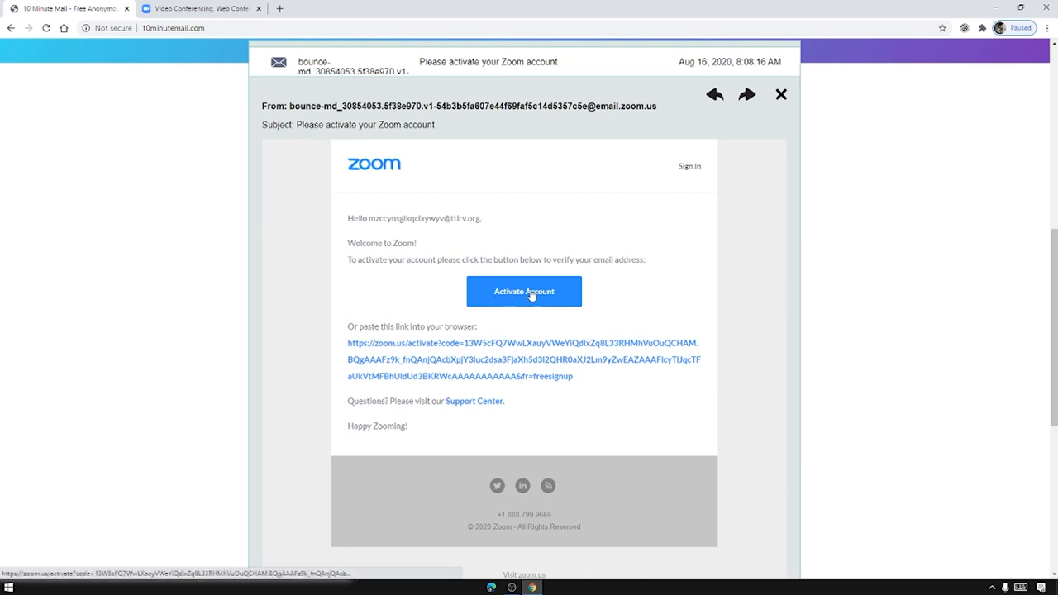
click(523, 291)
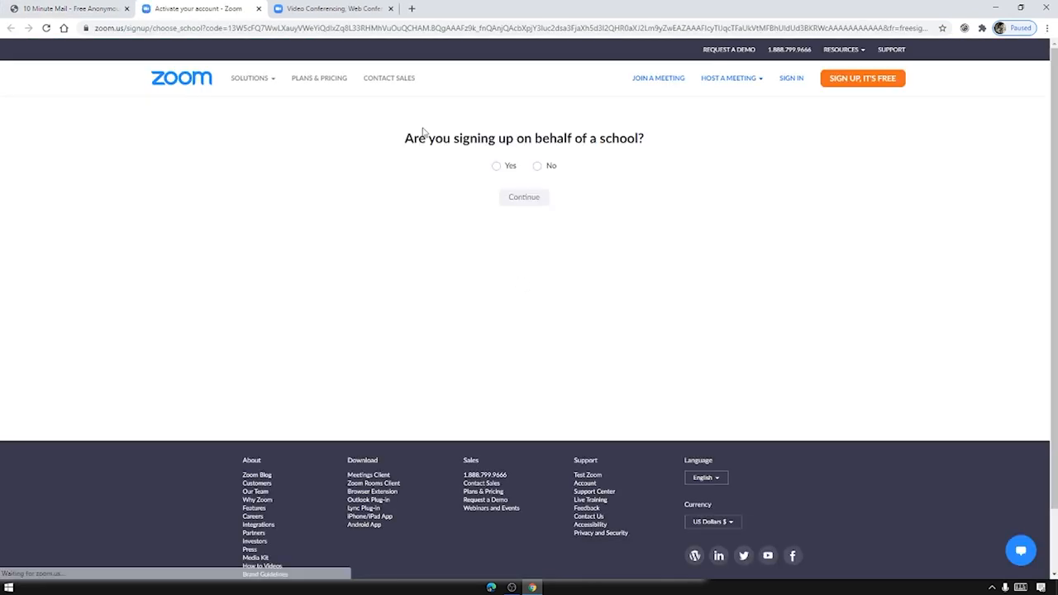
mouse_move(319, 78)
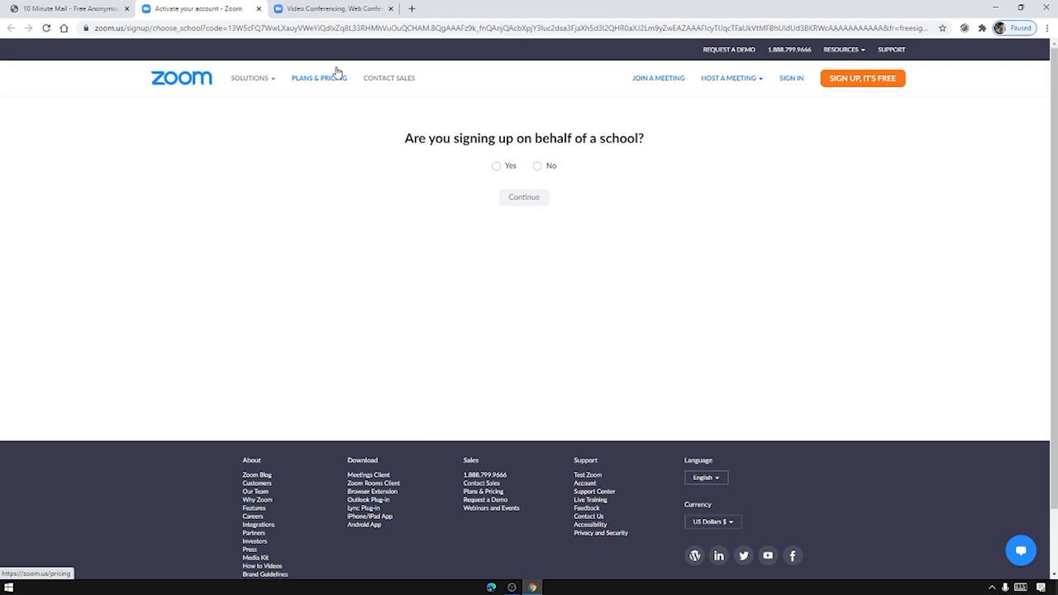
mouse_move(486, 138)
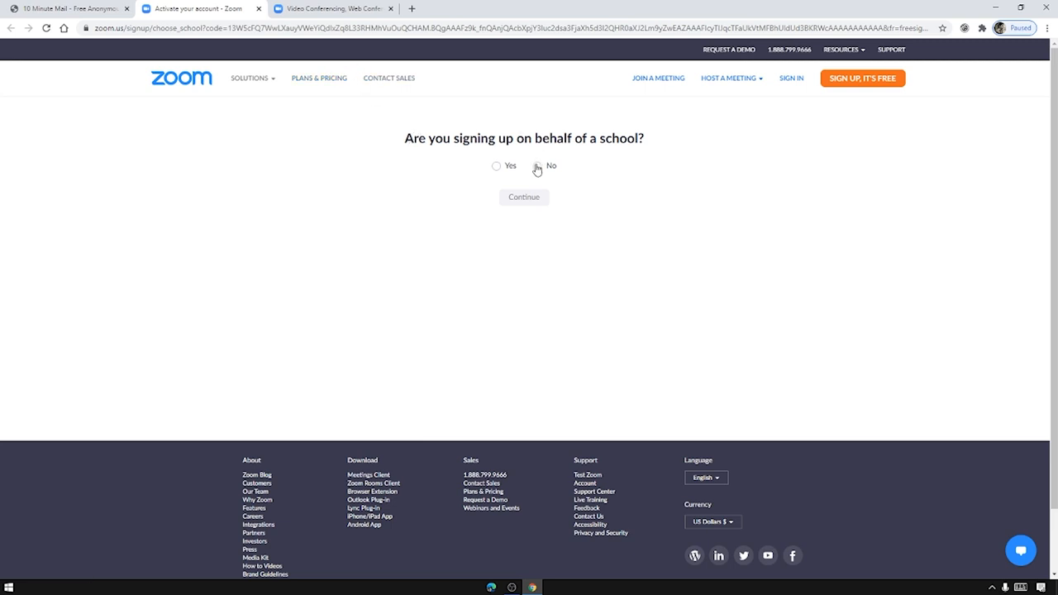
- Answer 'No' to signing up on behalf of a school and continue
click(537, 166)
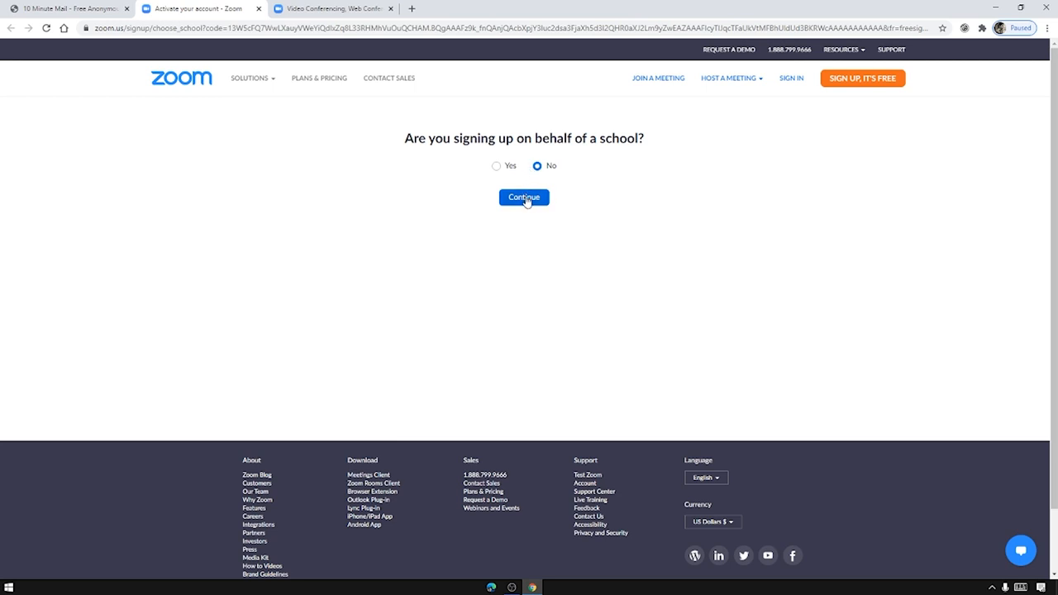
click(524, 197)
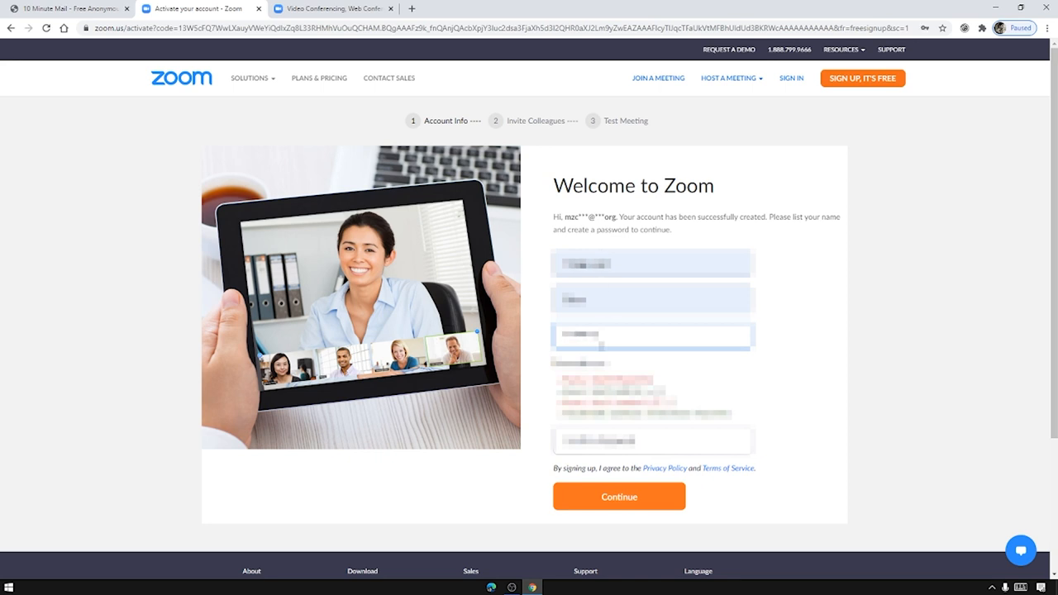
- Enter and confirm the account password, submit it, and skip inviting colleagues
text(password)
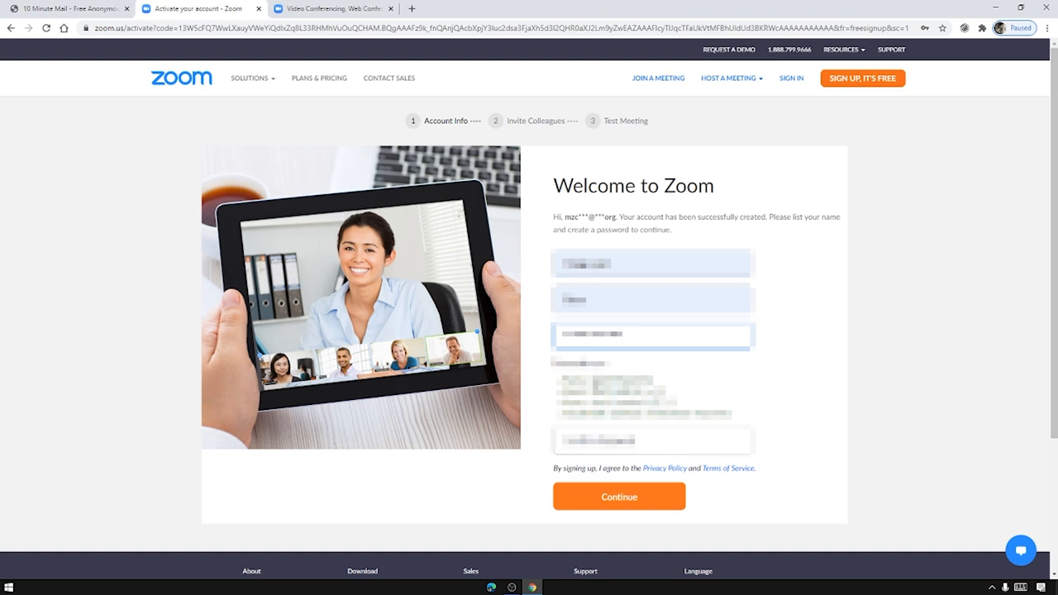
click(652, 441)
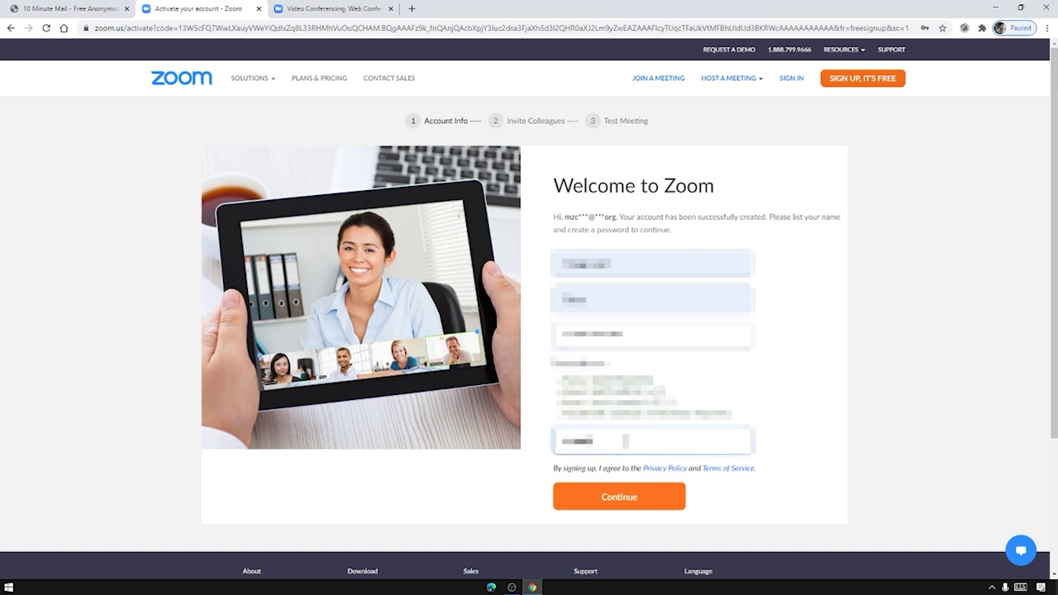
text(password)
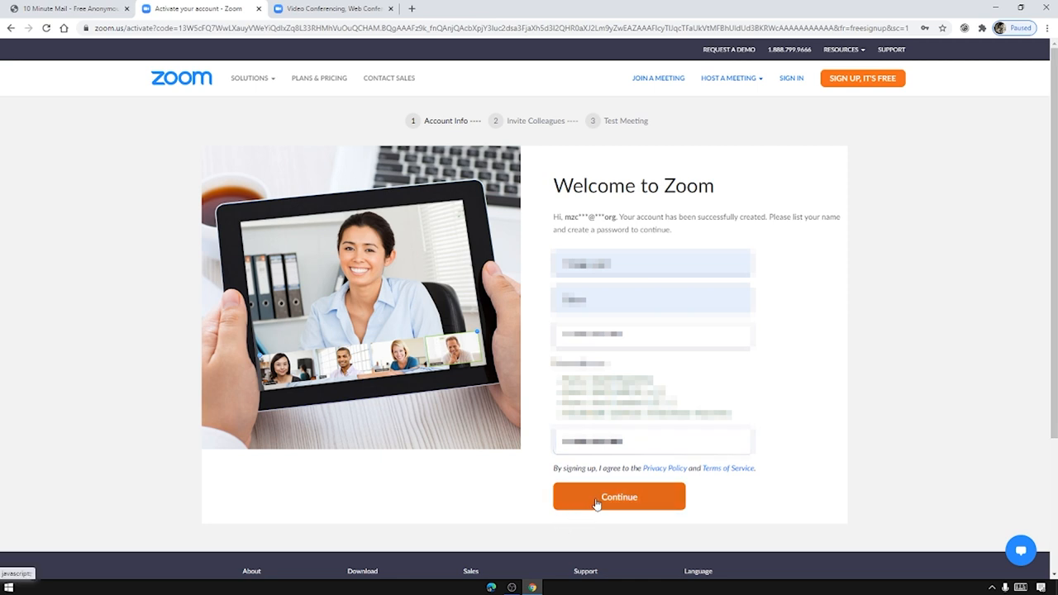
click(620, 497)
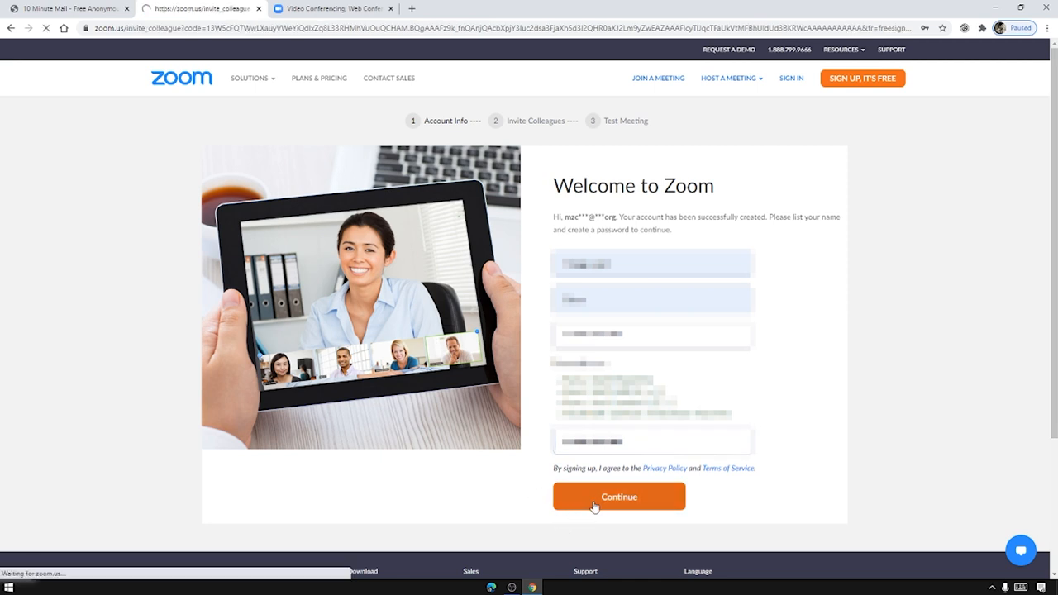
click(619, 496)
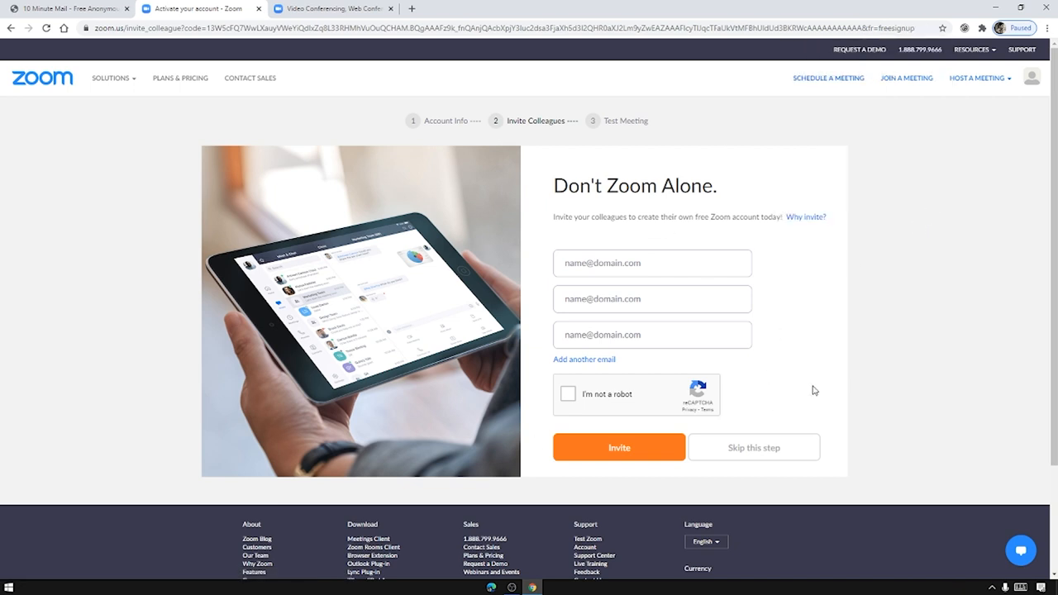
mouse_move(764, 455)
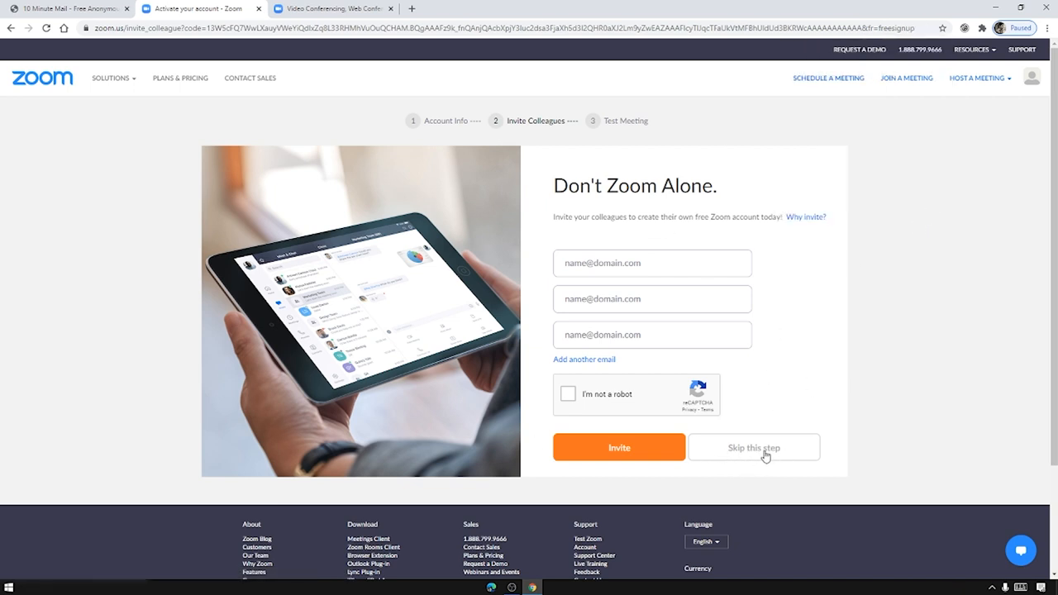
click(753, 447)
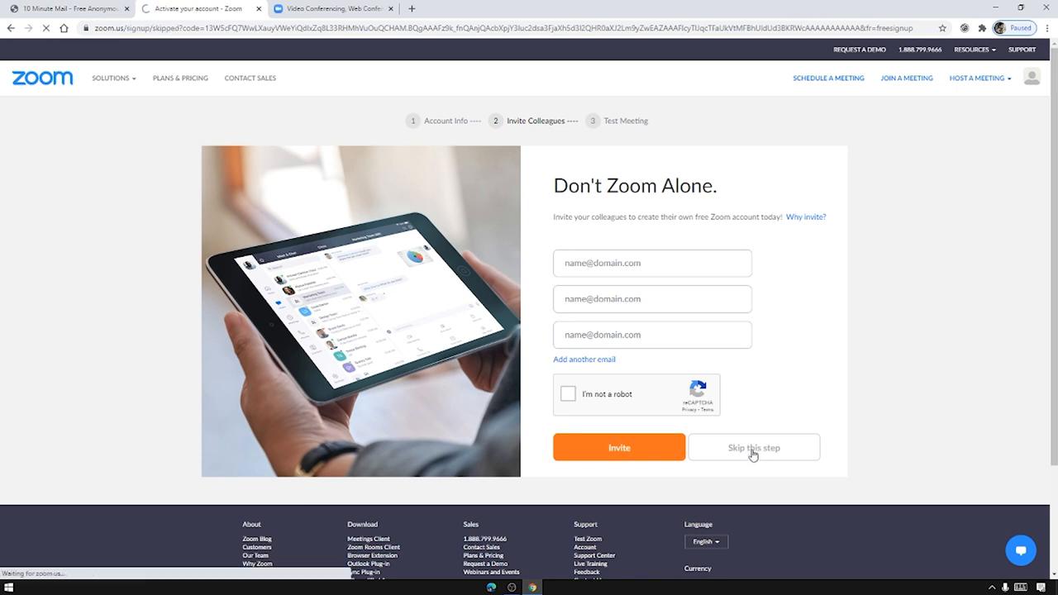
click(754, 447)
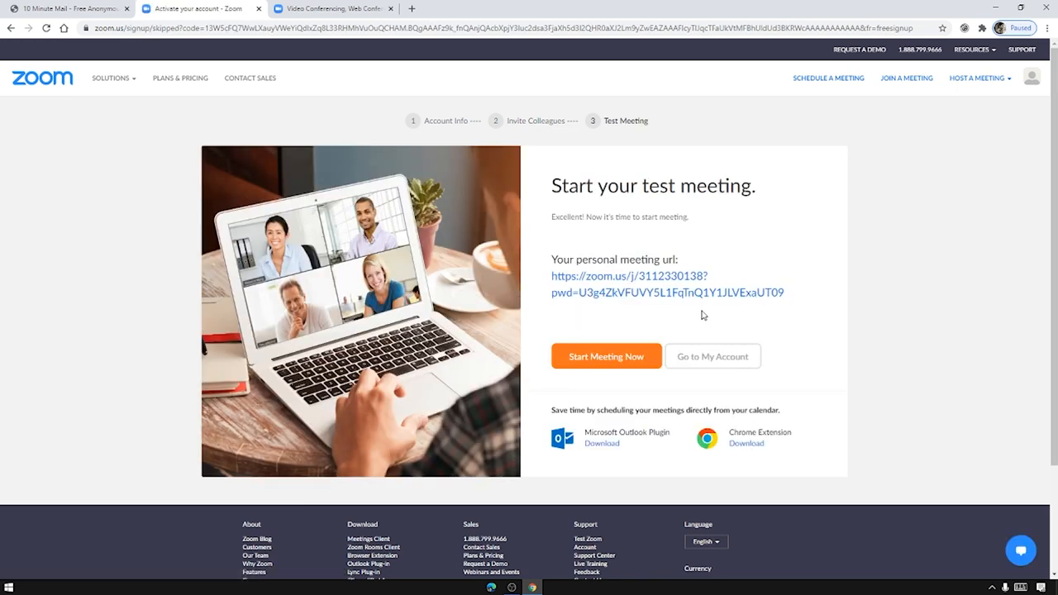
mouse_move(701, 332)
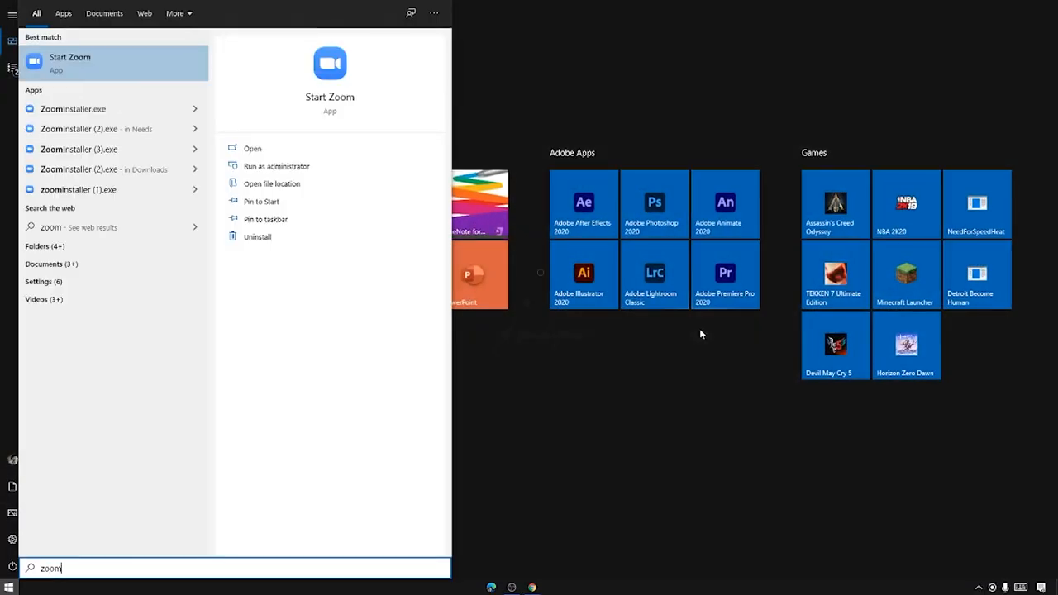
click(253, 148)
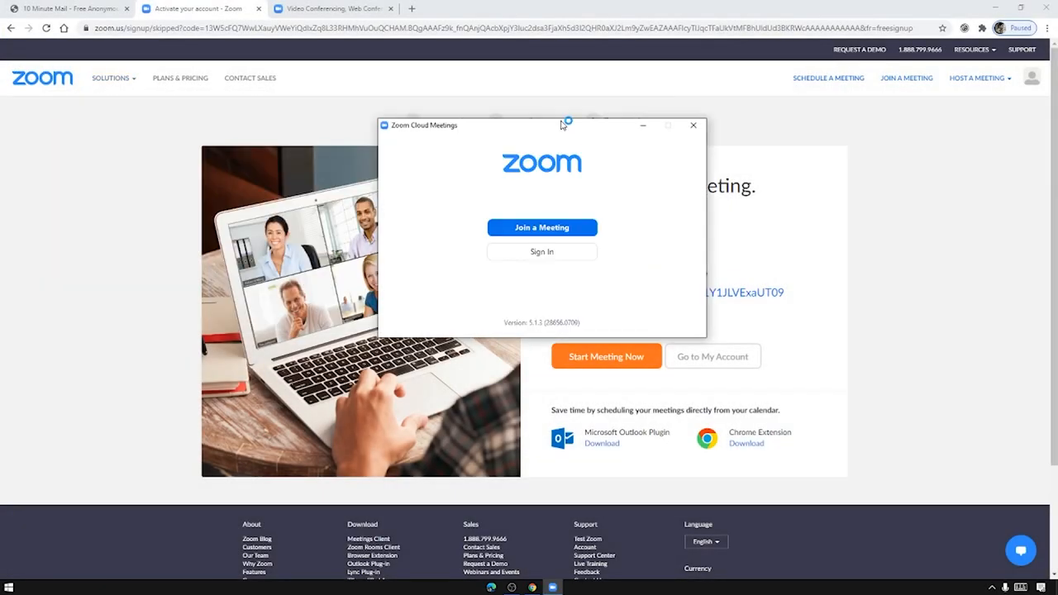
mouse_move(542, 251)
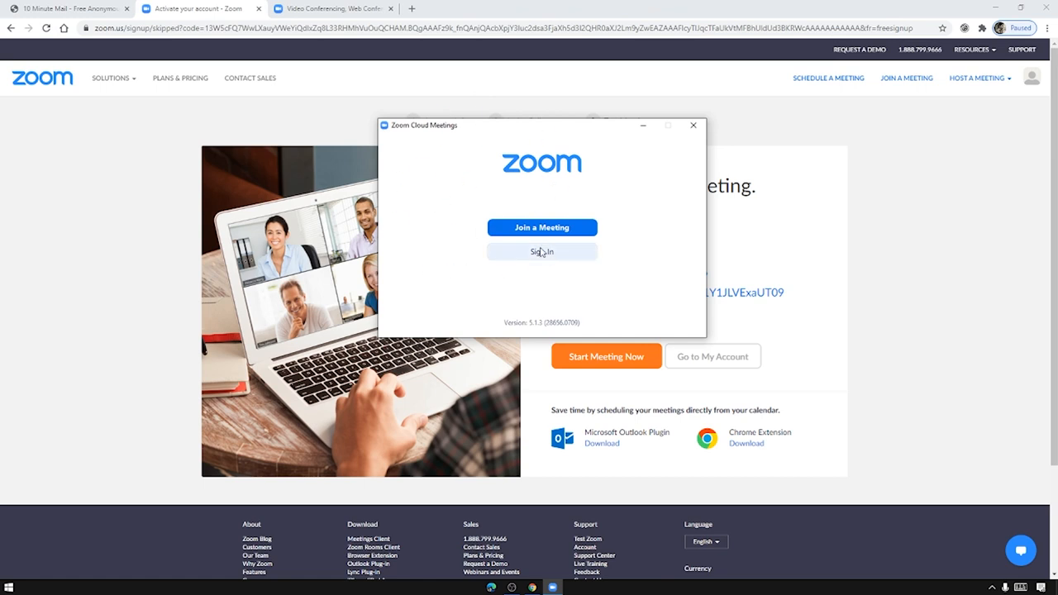
click(542, 251)
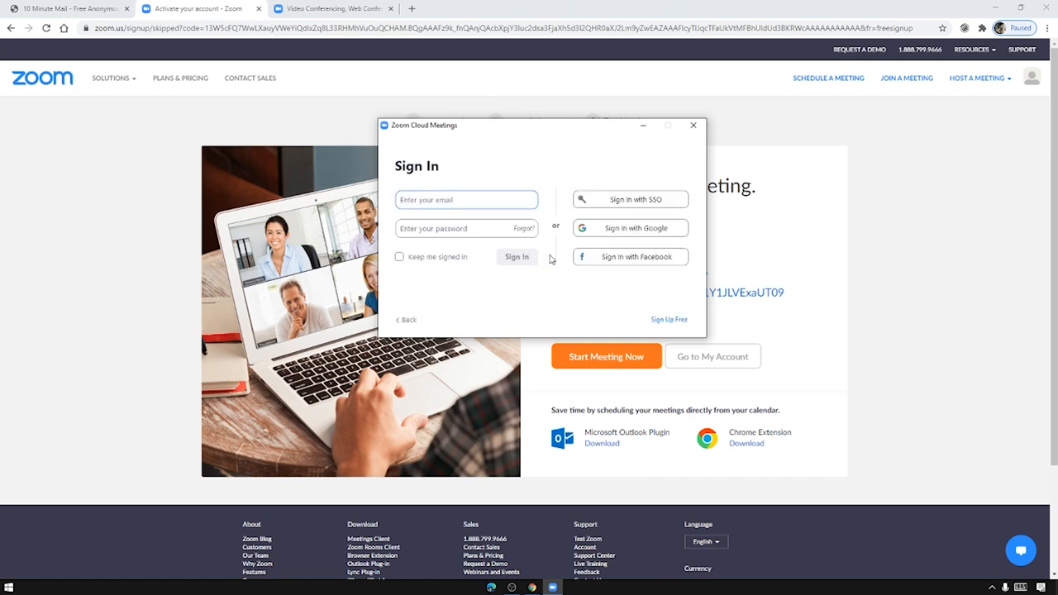
click(66, 9)
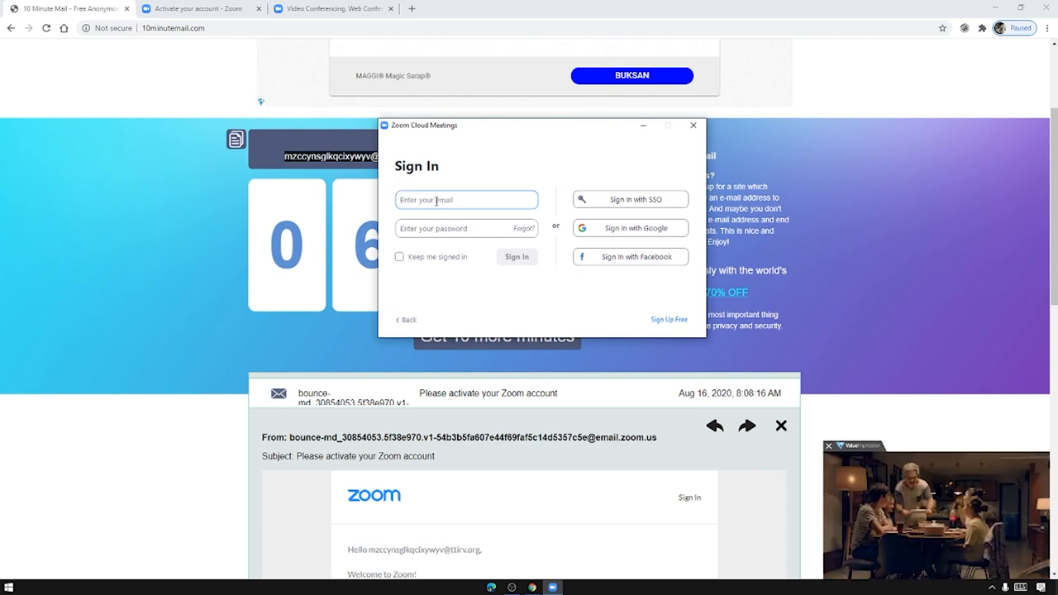
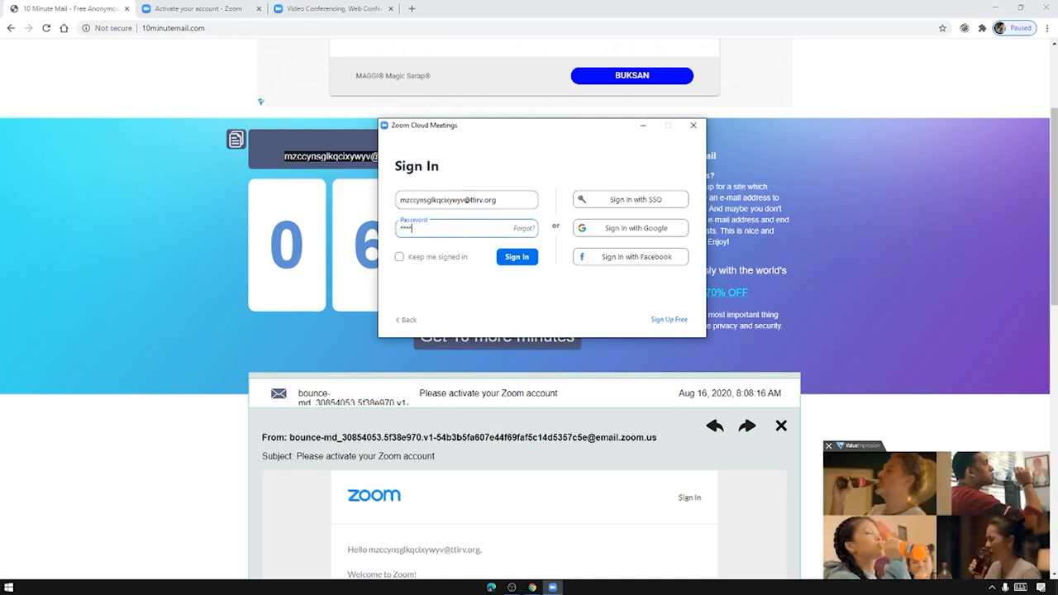
text(password)
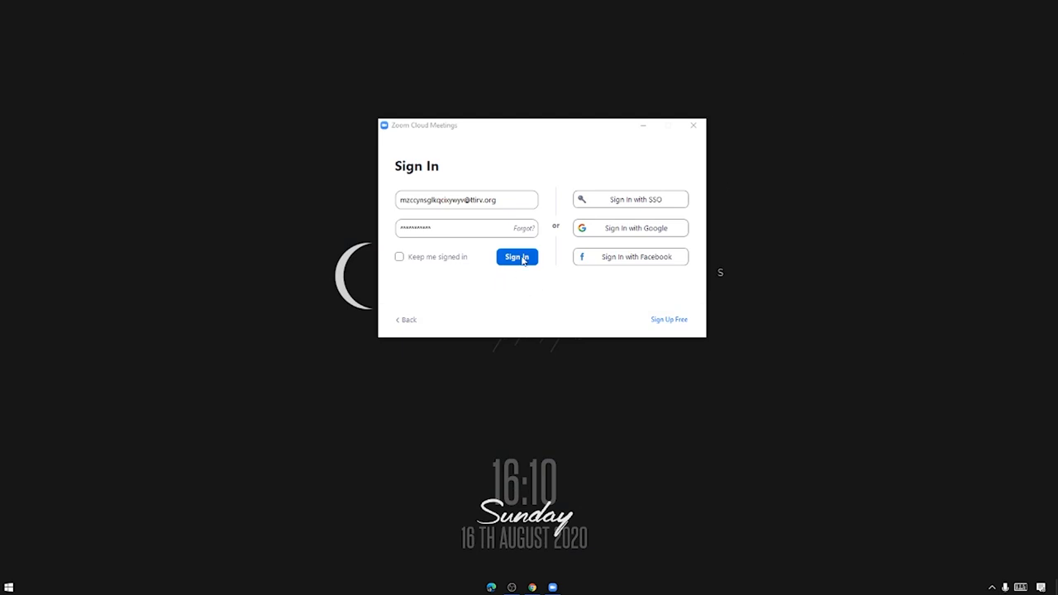
- Sign in and view the profile menu showing the Basic plan
click(516, 256)
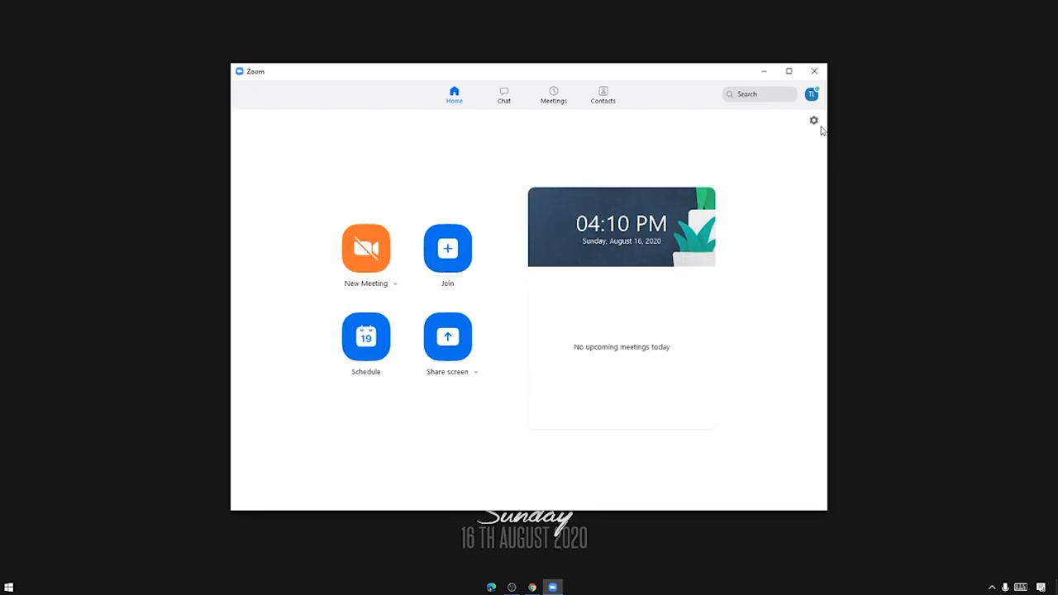
click(811, 94)
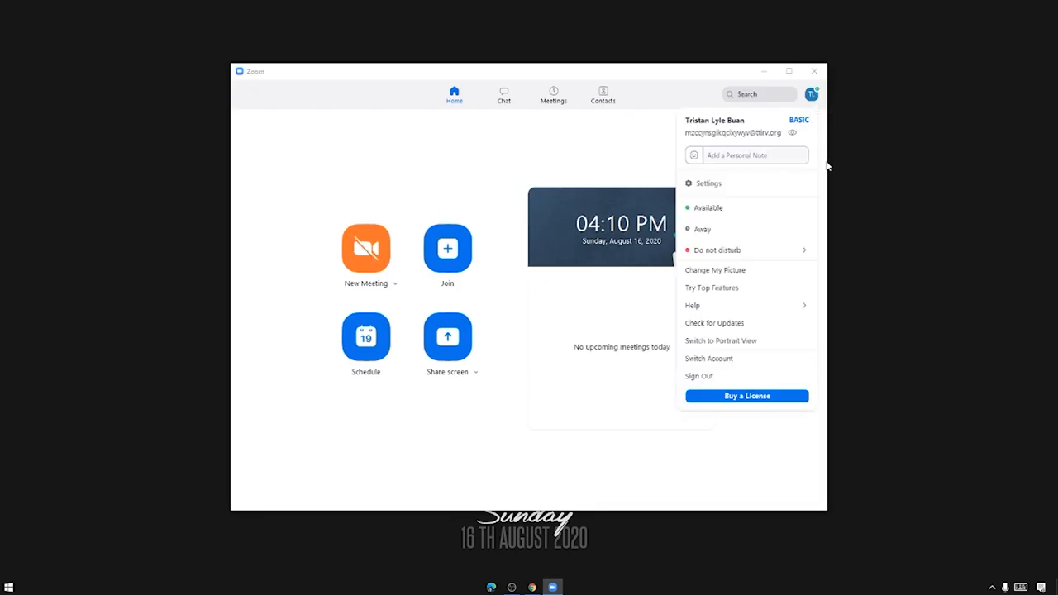
mouse_move(812, 93)
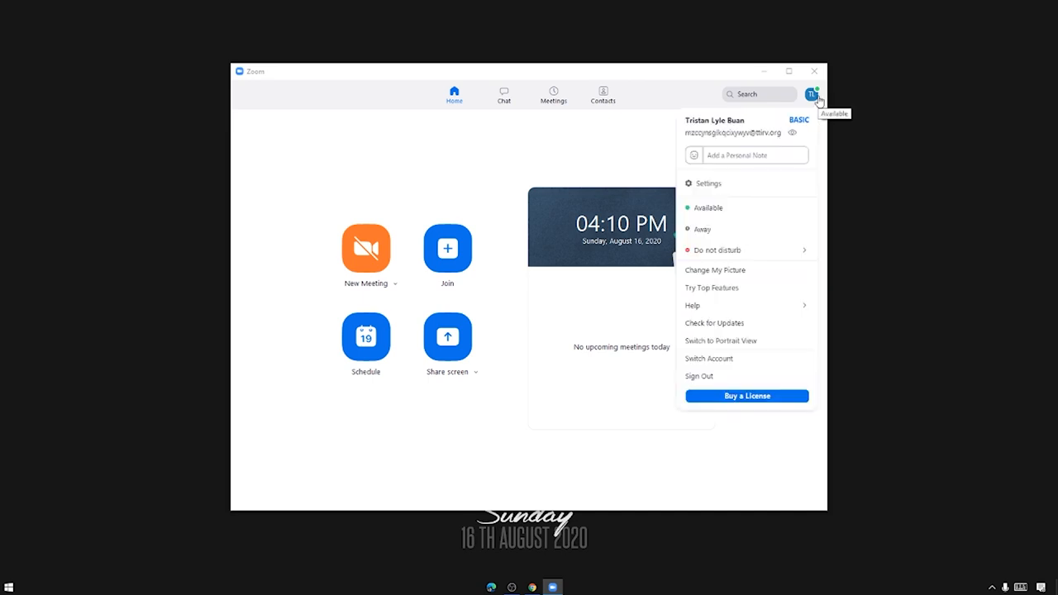
mouse_move(799, 130)
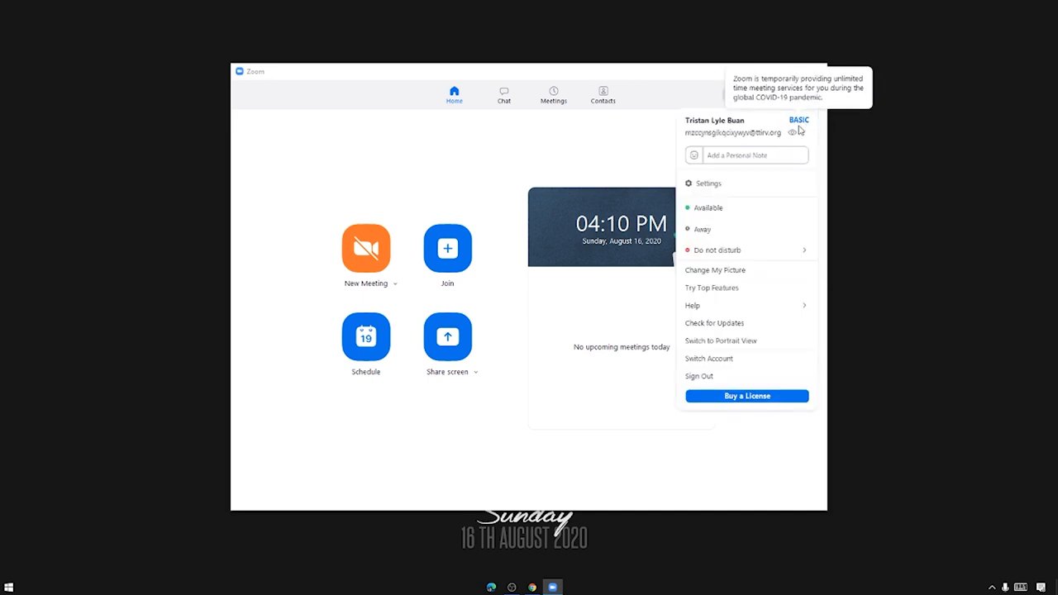